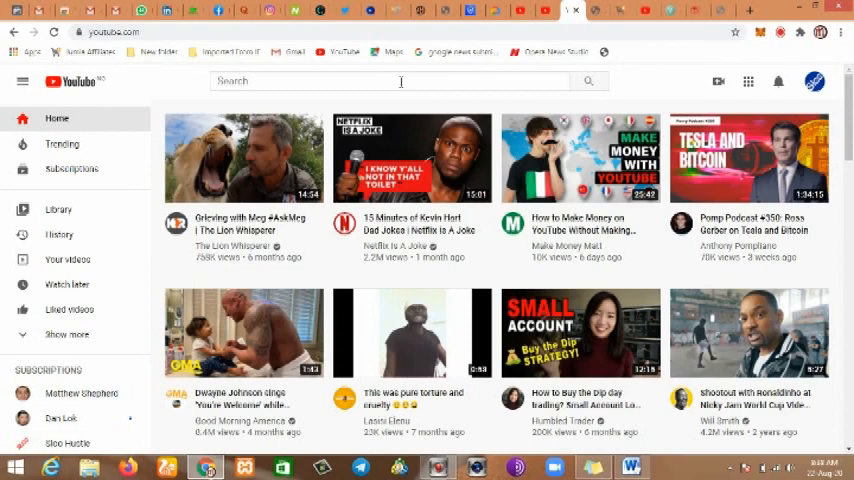
- Go to the Slooreviews channel page from the YouTube home feed
{"action": "left_click", "coordinate": [388, 81]}
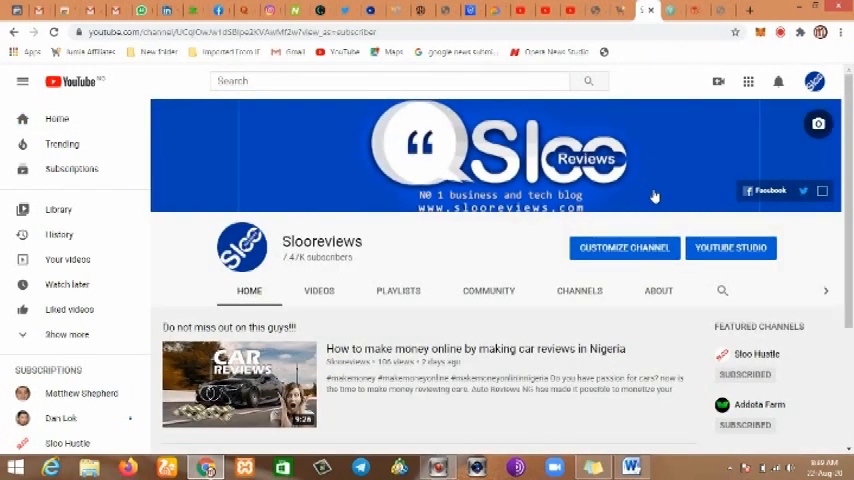
{"action": "mouse_move", "coordinate": [561, 318]}
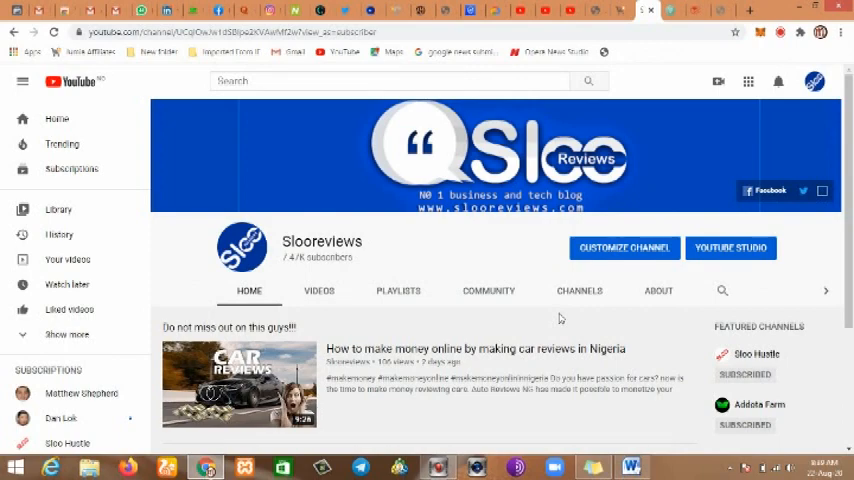
- Search YouTube for 'pennywise investment' from the home feed and scan the results
{"action": "left_click", "coordinate": [388, 81]}
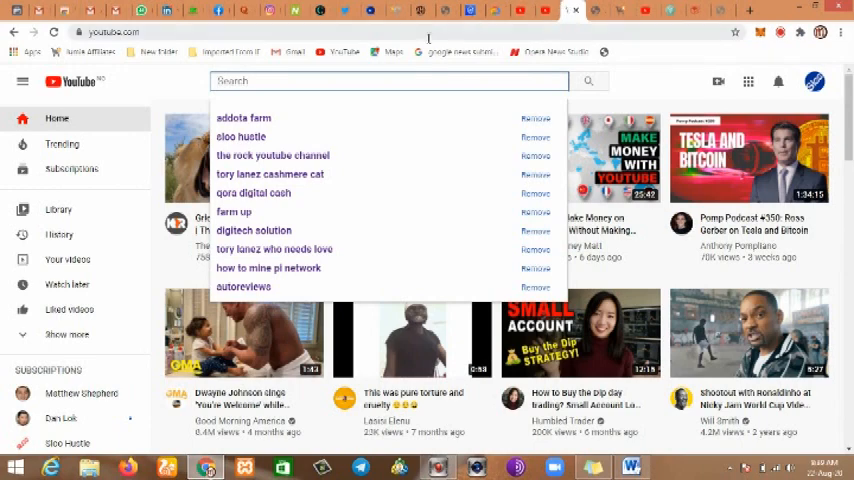
{"action": "type", "text": "pr"}
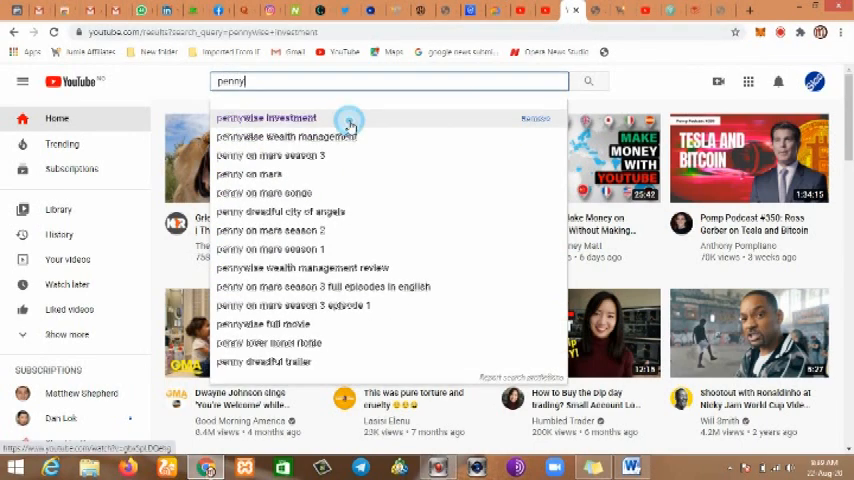
{"action": "left_click", "coordinate": [266, 118]}
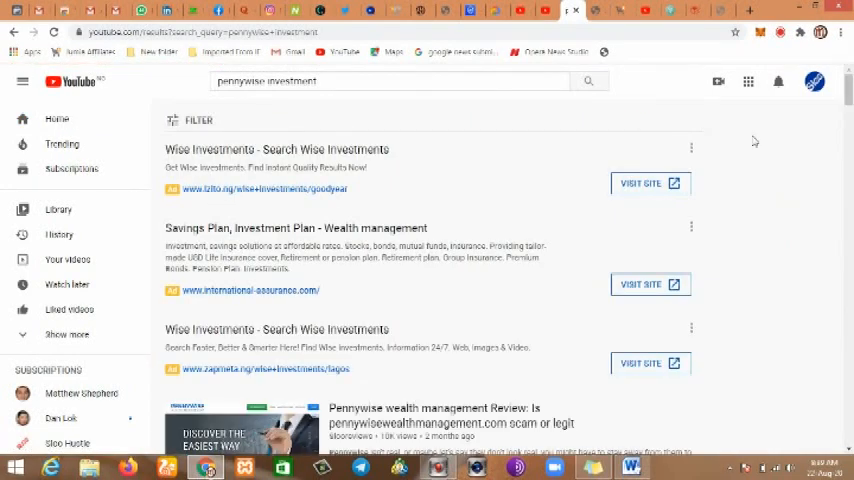
{"action": "scroll", "scroll_direction": "down", "scroll_amount": 3}
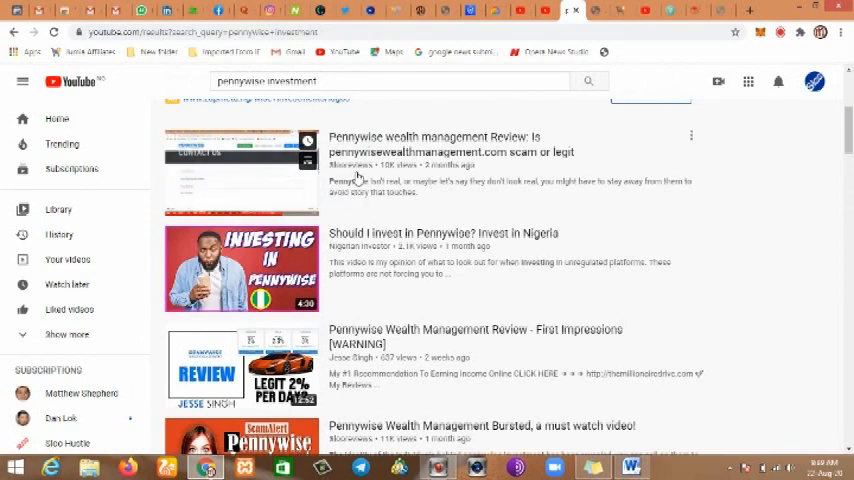
{"action": "mouse_move", "coordinate": [241, 170]}
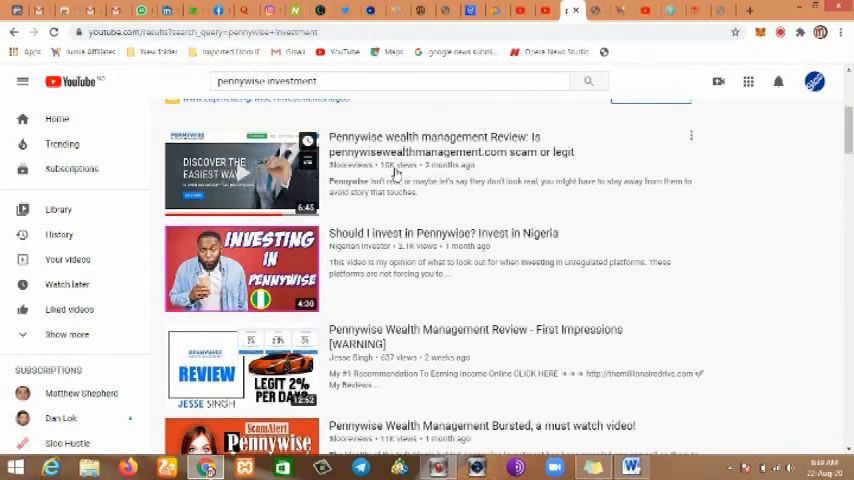
- Open the Slooreviews Pennywise wealth management review, pause it and reach the description and comments
{"action": "left_click", "coordinate": [240, 170]}
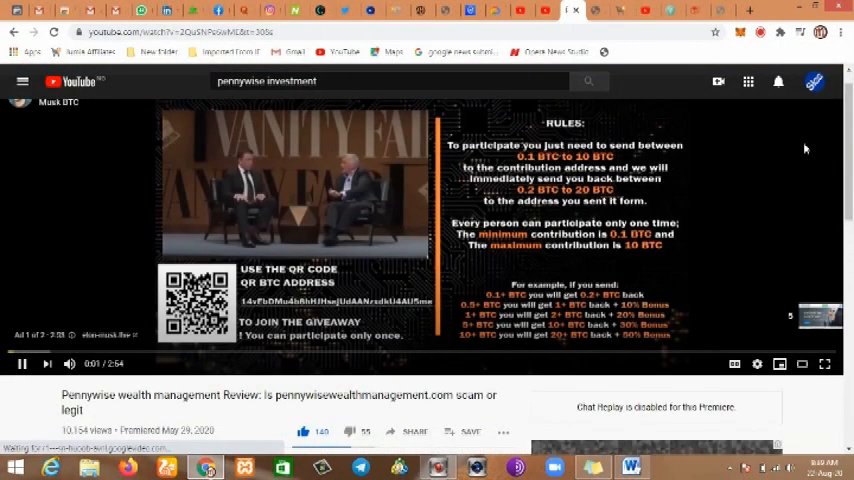
{"action": "left_click", "coordinate": [21, 363]}
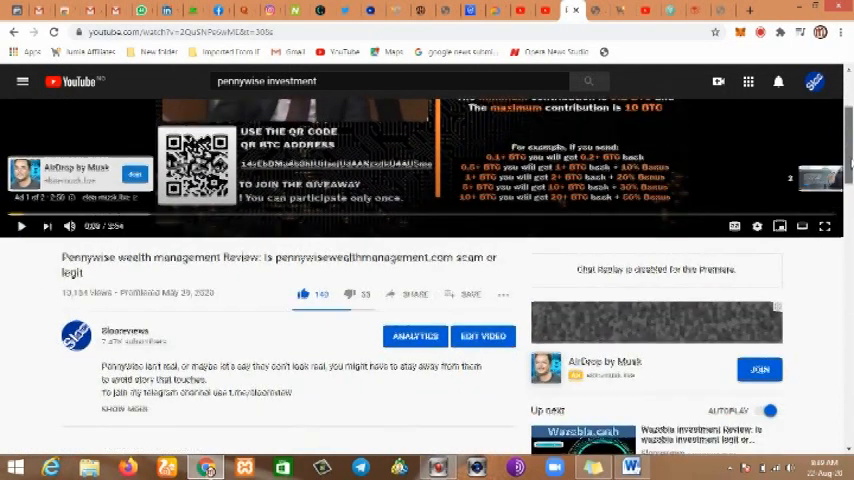
{"action": "scroll", "scroll_direction": "down", "scroll_amount": 3}
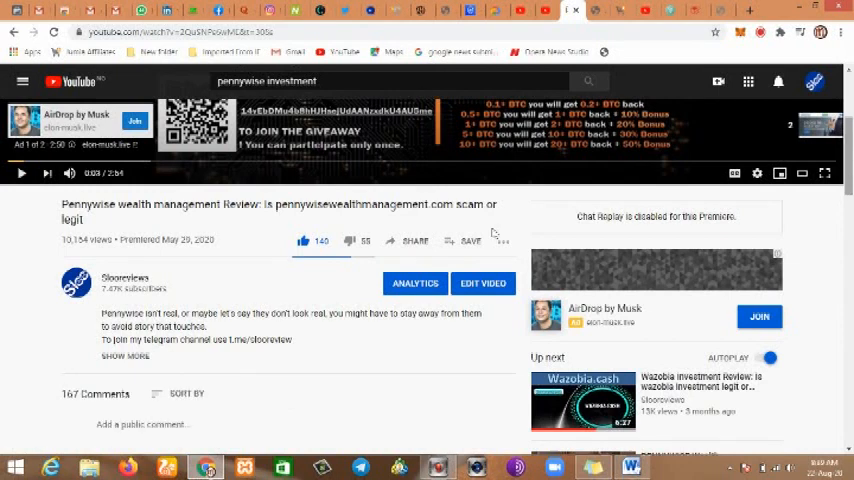
{"action": "mouse_move", "coordinate": [350, 241]}
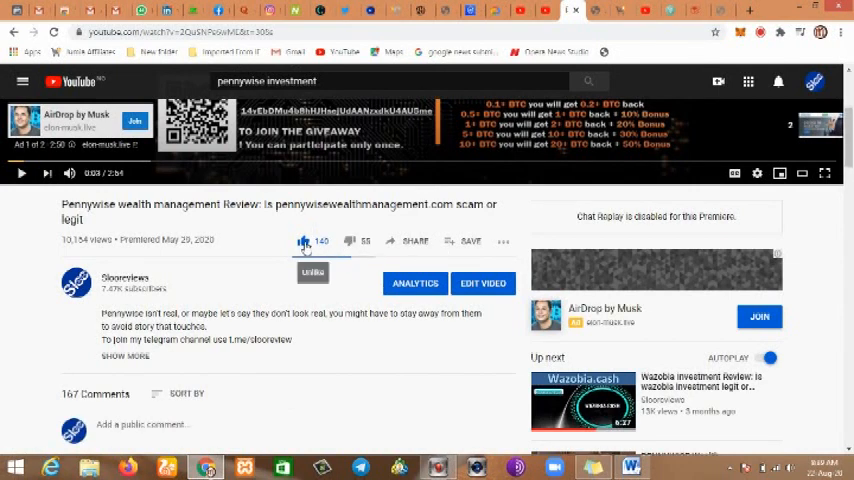
{"action": "mouse_move", "coordinate": [350, 242]}
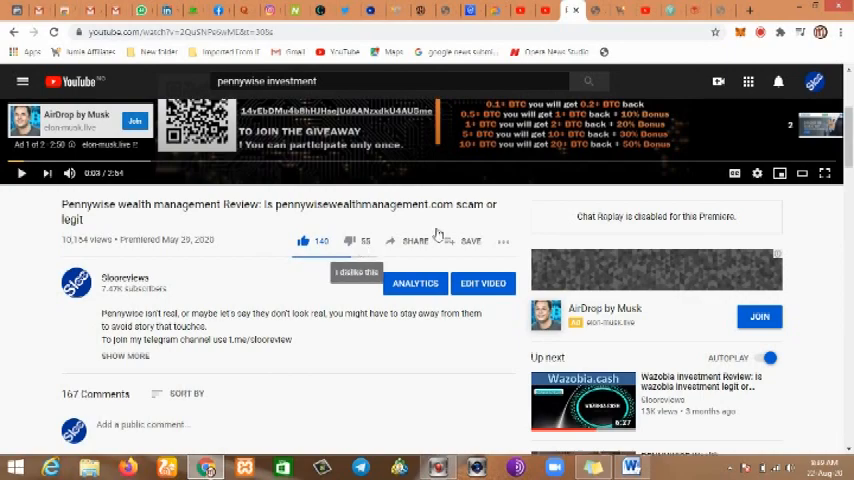
{"action": "scroll", "scroll_direction": "down", "scroll_amount": 3}
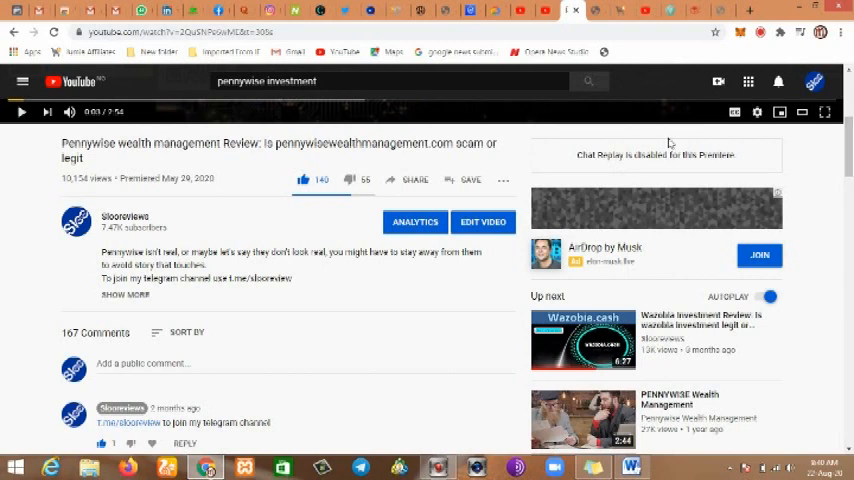
{"action": "mouse_move", "coordinate": [441, 297]}
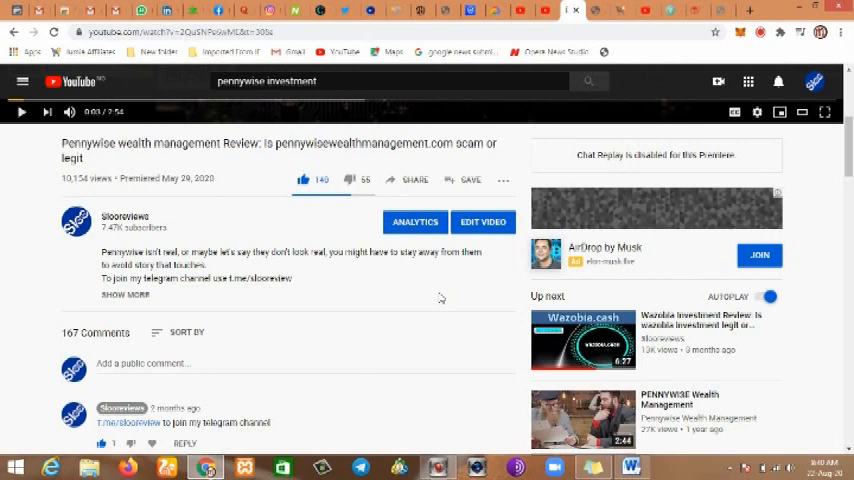
{"action": "mouse_move", "coordinate": [630, 467]}
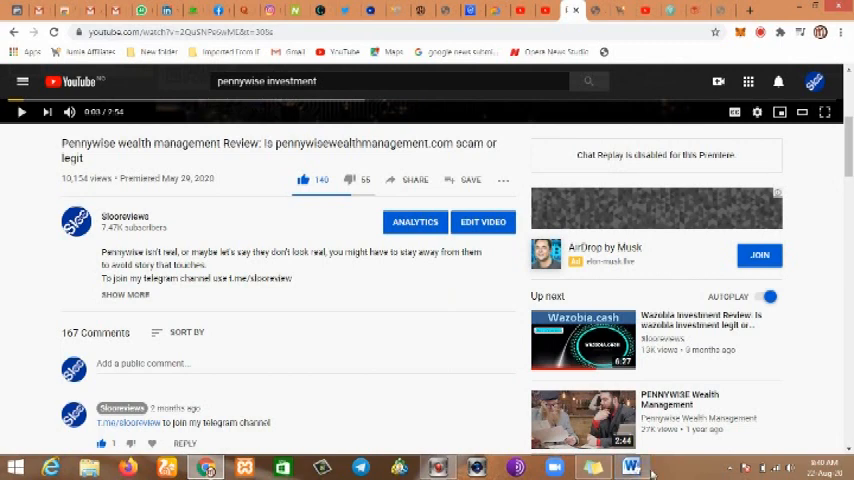
- In the Word document write 'Bait' and enlarge it to font size 48
{"action": "left_click", "coordinate": [630, 467]}
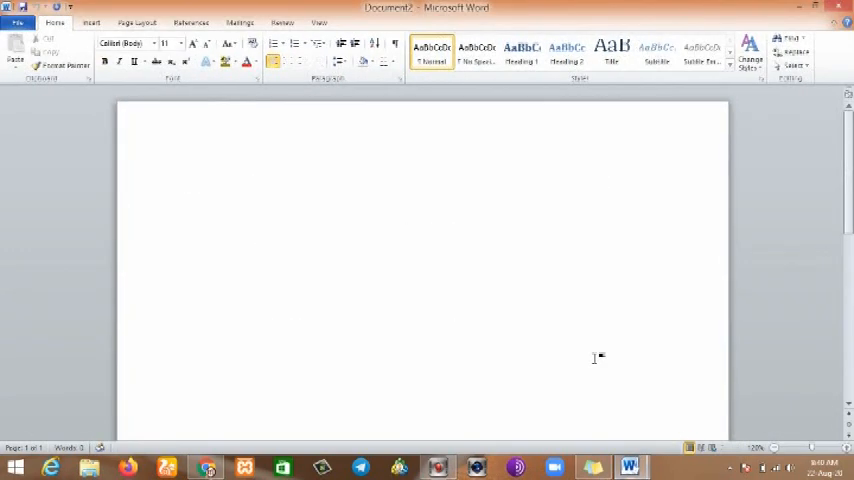
{"action": "type", "text": "Hoit"}
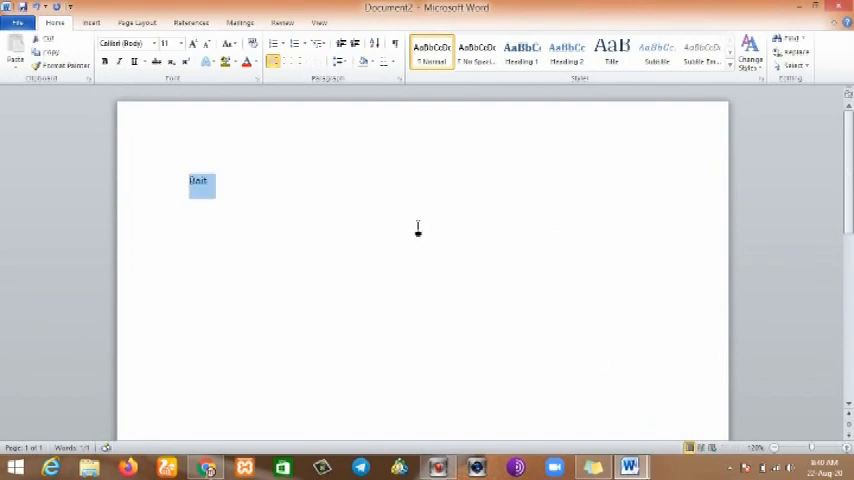
{"action": "left_click", "coordinate": [182, 43]}
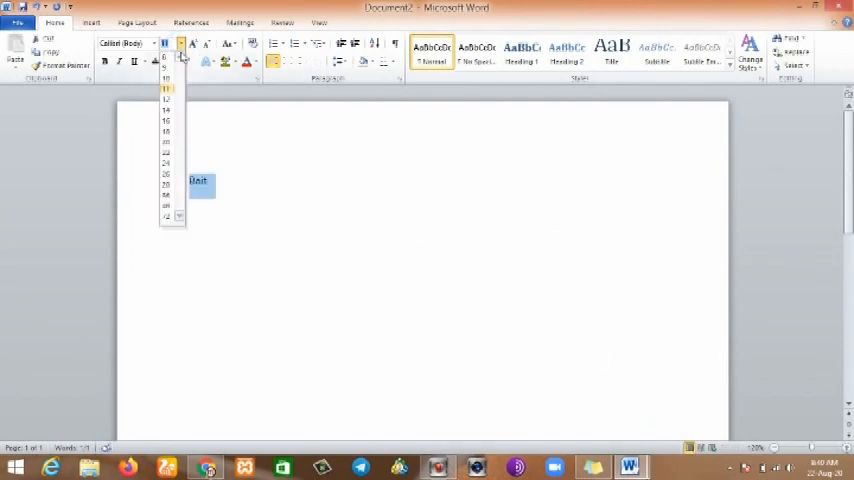
{"action": "left_click", "coordinate": [167, 205]}
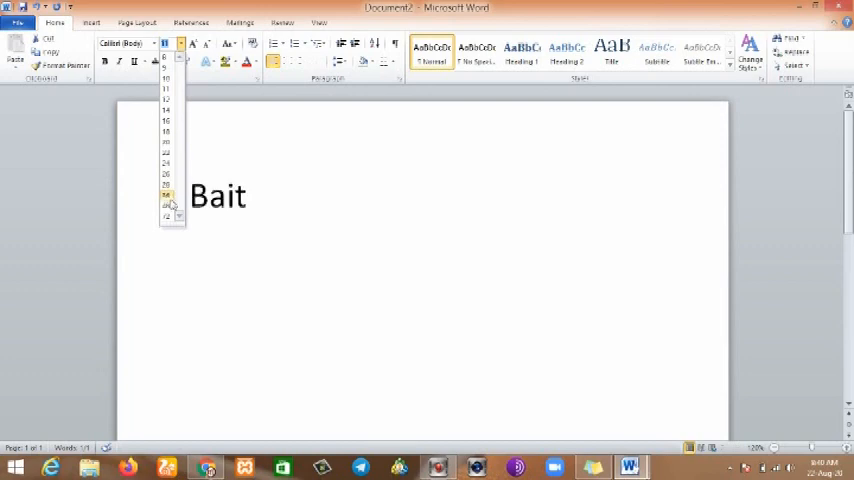
{"action": "left_click", "coordinate": [166, 205]}
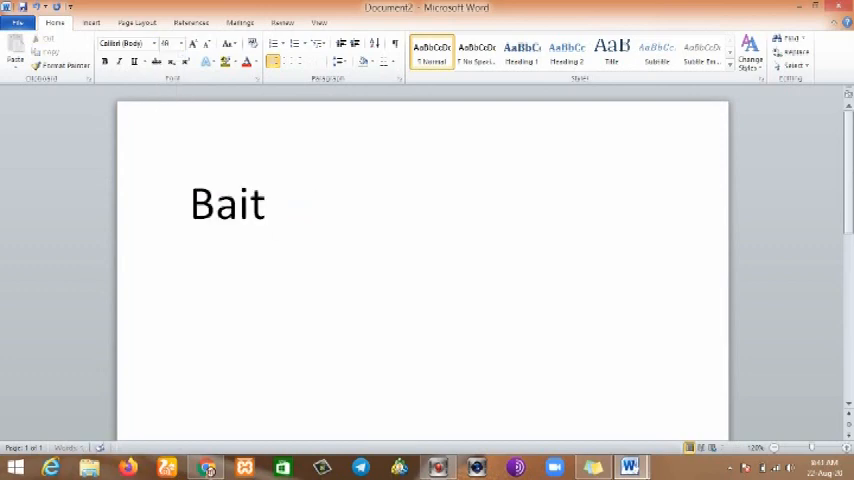
- Add 'Catch...' on the line below Bait
{"action": "type", "text": "Catxc"}
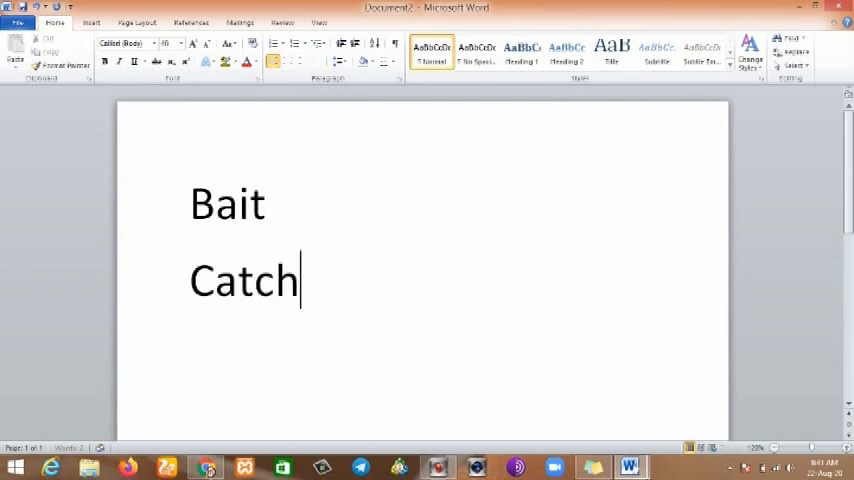
{"action": "type", "text": "..."}
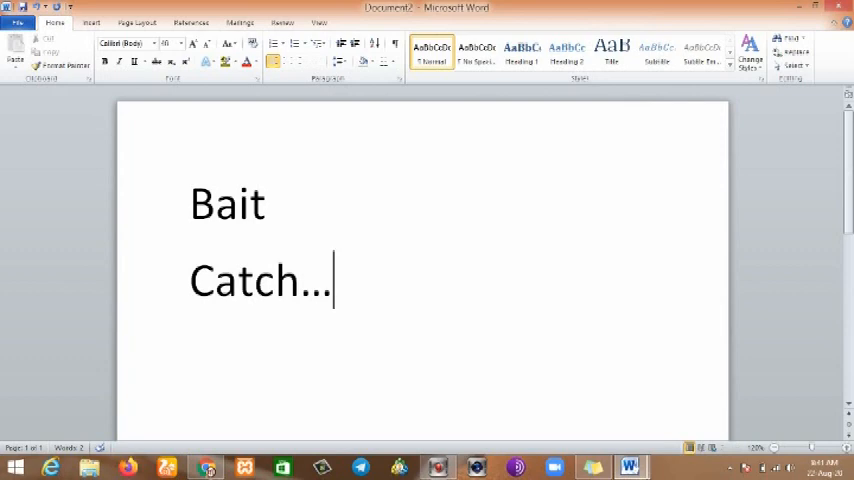
{"action": "mouse_move", "coordinate": [370, 338]}
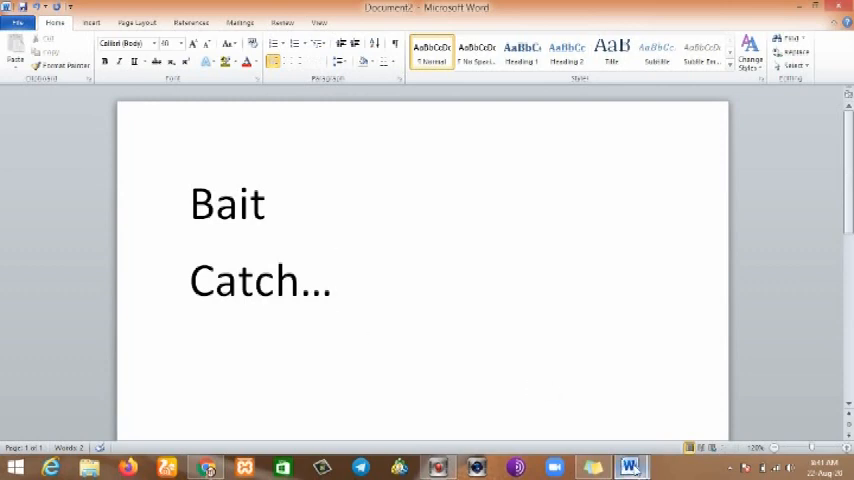
- Switch from Word back to the paused review video in Chrome
{"action": "left_click", "coordinate": [205, 467]}
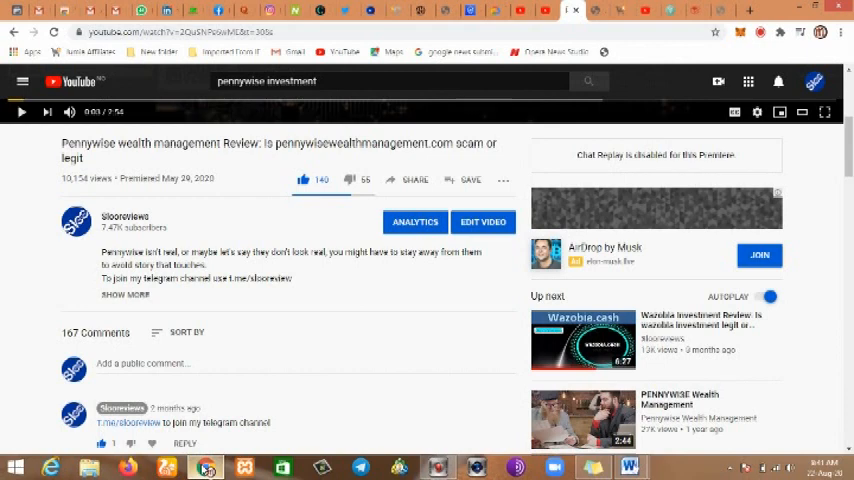
{"action": "mouse_move", "coordinate": [353, 308]}
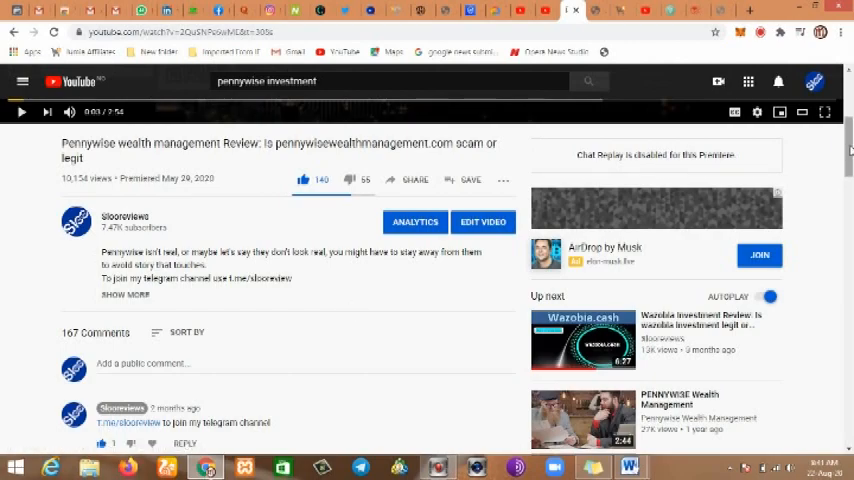
- Scroll into the comment thread to read viewers criticising the review and reporting Pennywise earnings
{"action": "scroll", "scroll_direction": "down", "scroll_amount": 3}
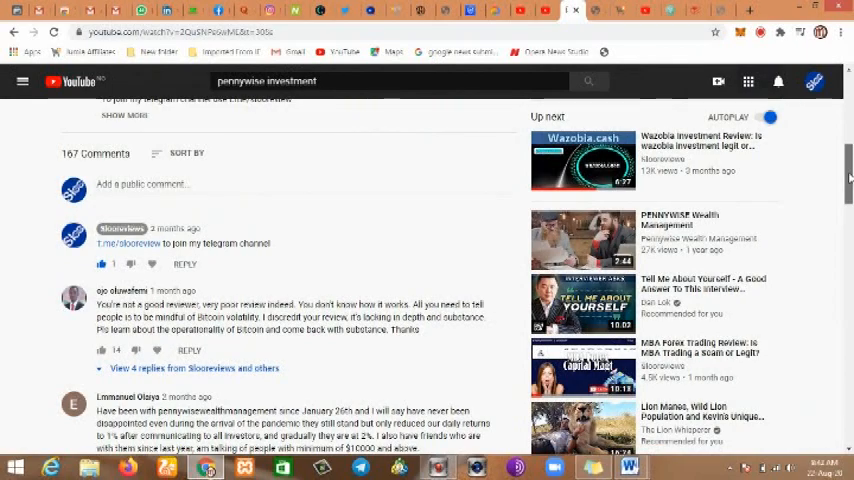
{"action": "scroll", "scroll_direction": "down", "scroll_amount": 3}
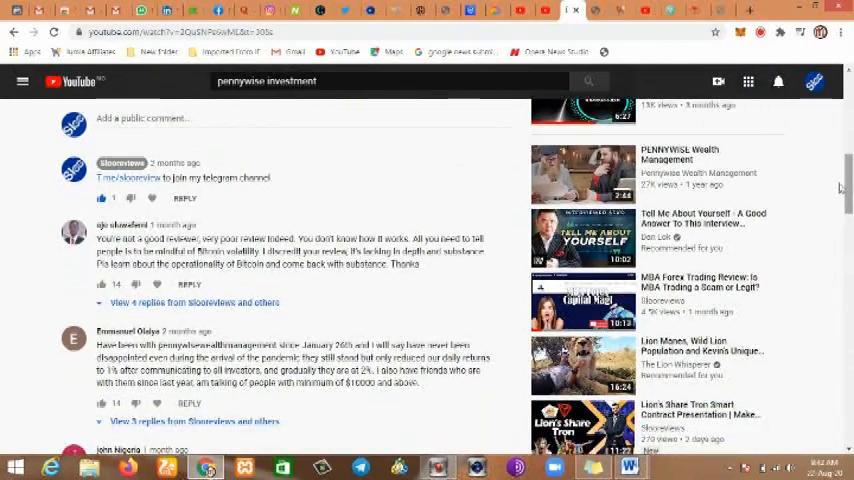
{"action": "mouse_move", "coordinate": [100, 237]}
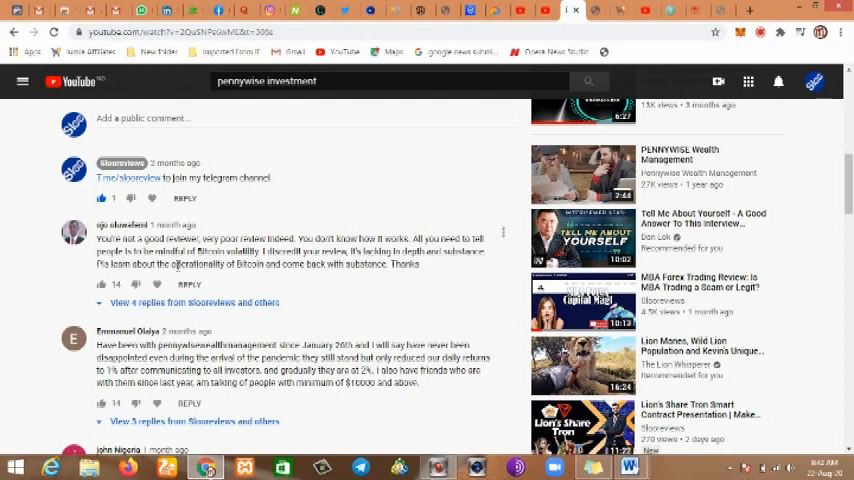
{"action": "mouse_move", "coordinate": [360, 284]}
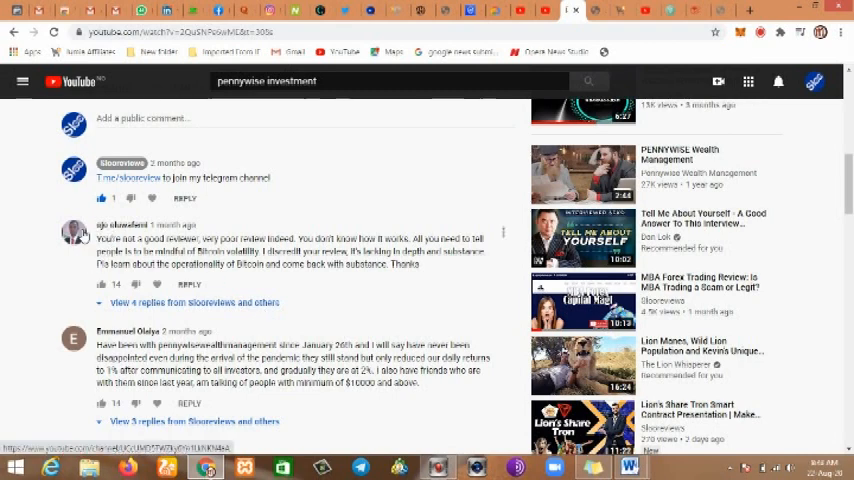
{"action": "mouse_move", "coordinate": [190, 283]}
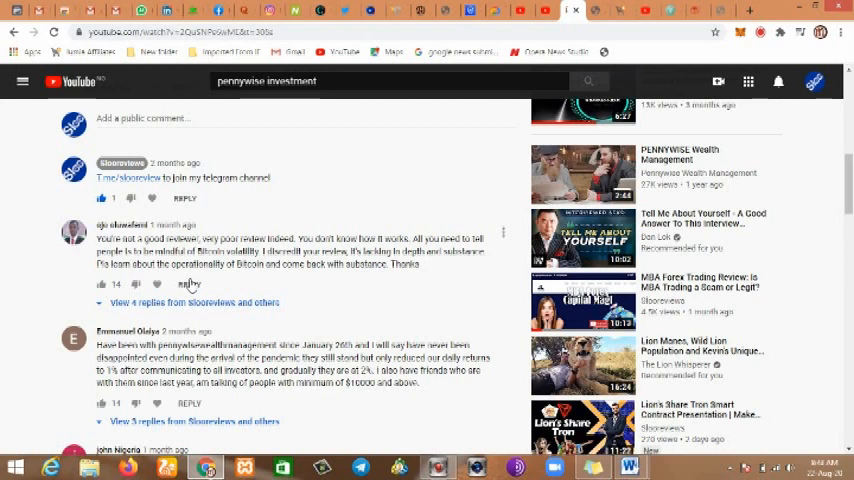
{"action": "mouse_move", "coordinate": [228, 340]}
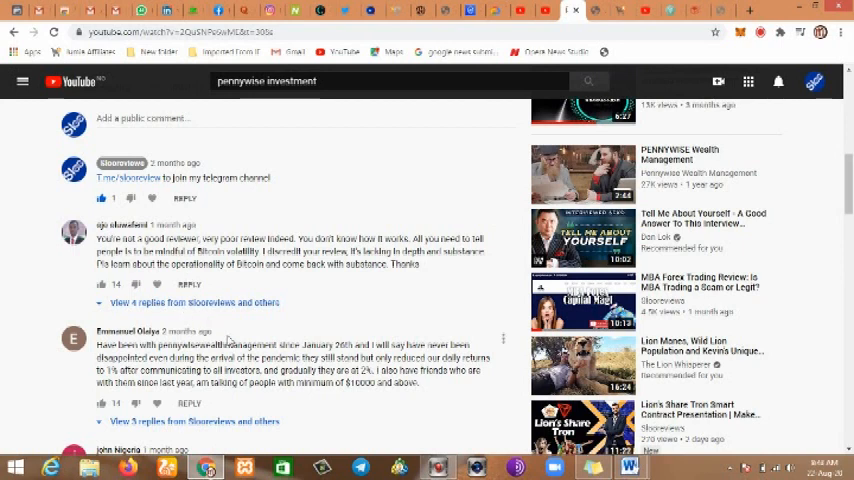
{"action": "mouse_move", "coordinate": [598, 210]}
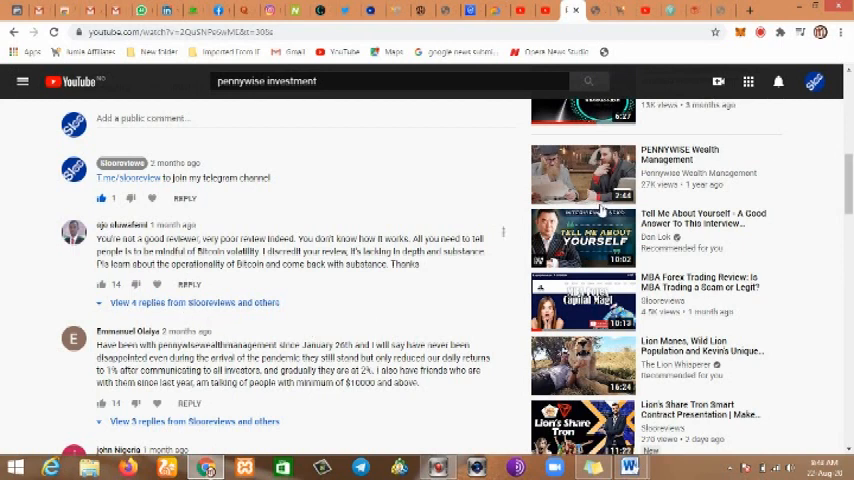
{"action": "scroll", "scroll_direction": "down", "scroll_amount": 3}
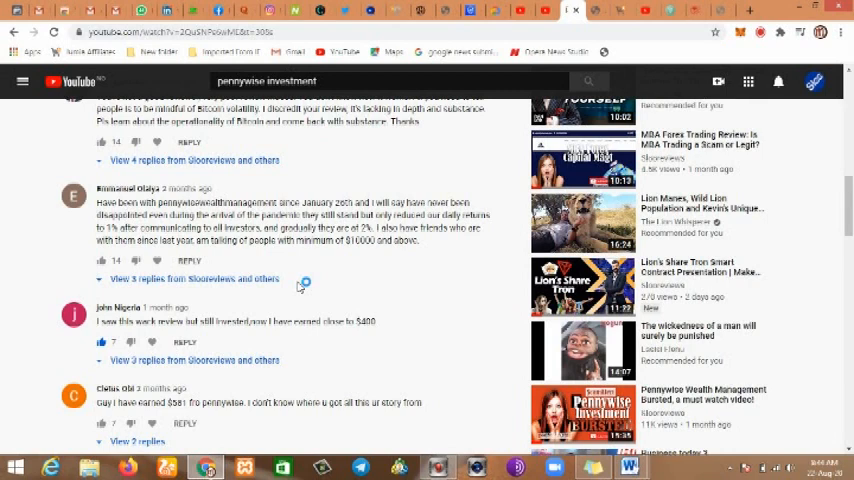
{"action": "mouse_move", "coordinate": [297, 287]}
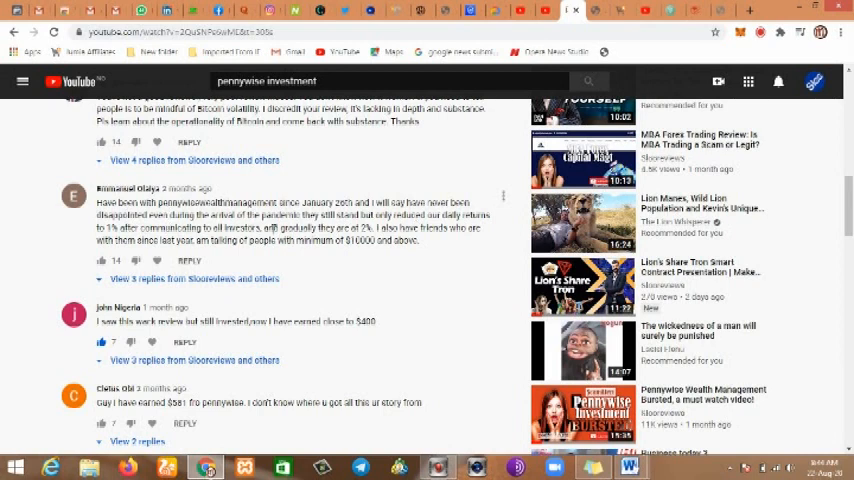
{"action": "mouse_move", "coordinate": [390, 256]}
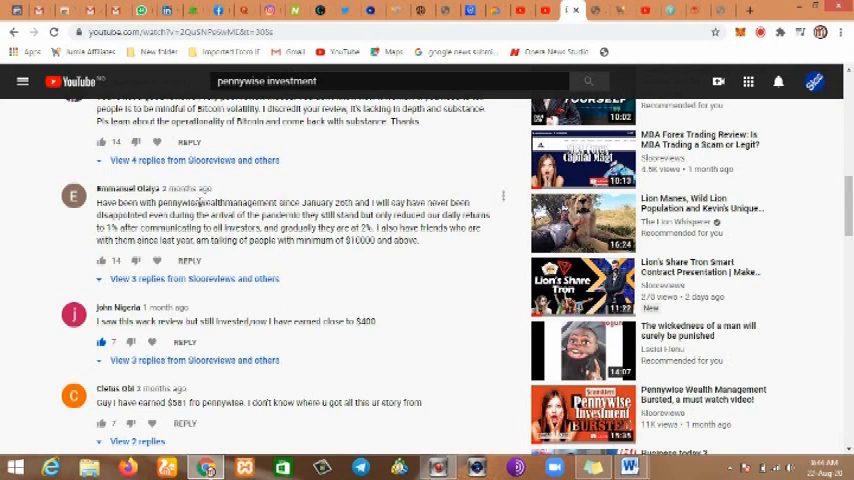
{"action": "mouse_move", "coordinate": [270, 294]}
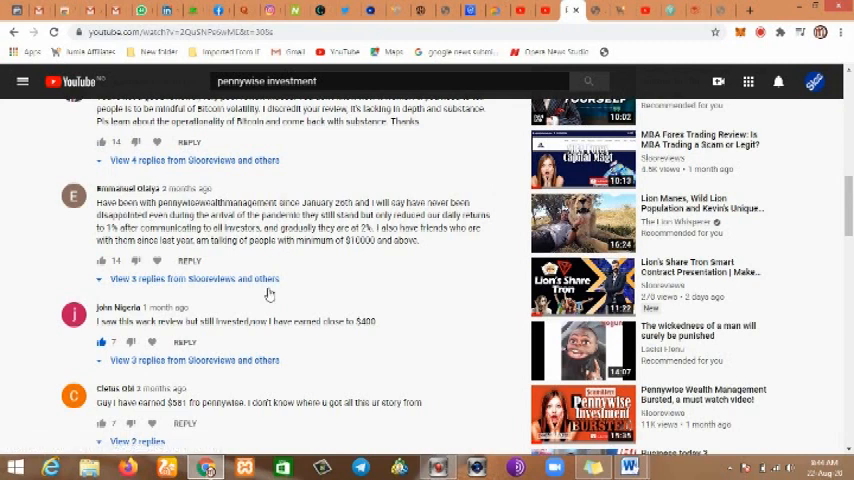
{"action": "mouse_move", "coordinate": [293, 287]}
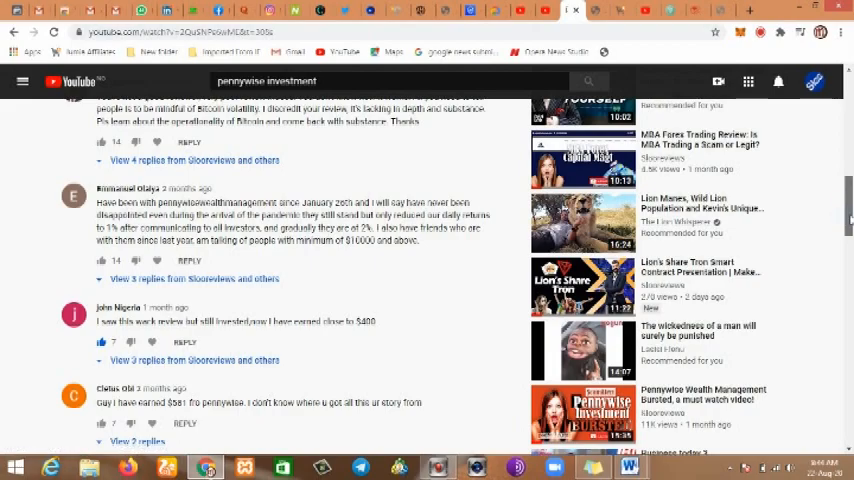
- Scroll further to later comments, including the addyfx.com review request and pleas for contact info
{"action": "scroll", "scroll_direction": "down", "scroll_amount": 3}
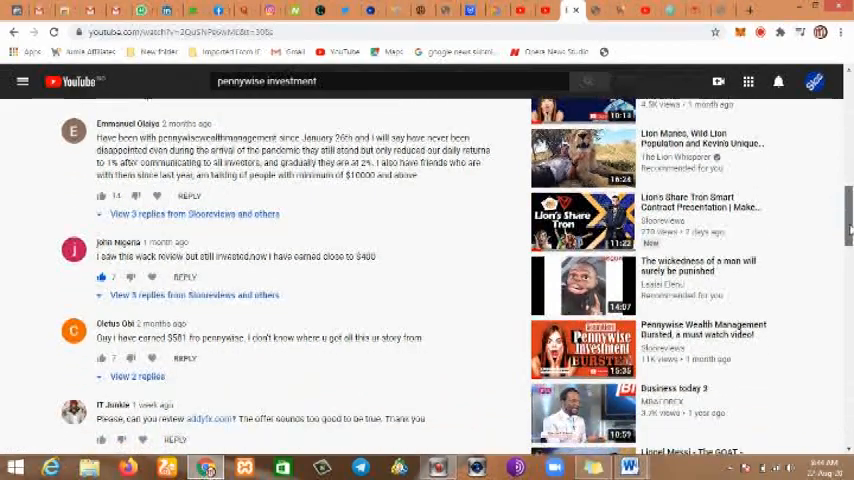
{"action": "scroll", "scroll_direction": "down", "scroll_amount": 3}
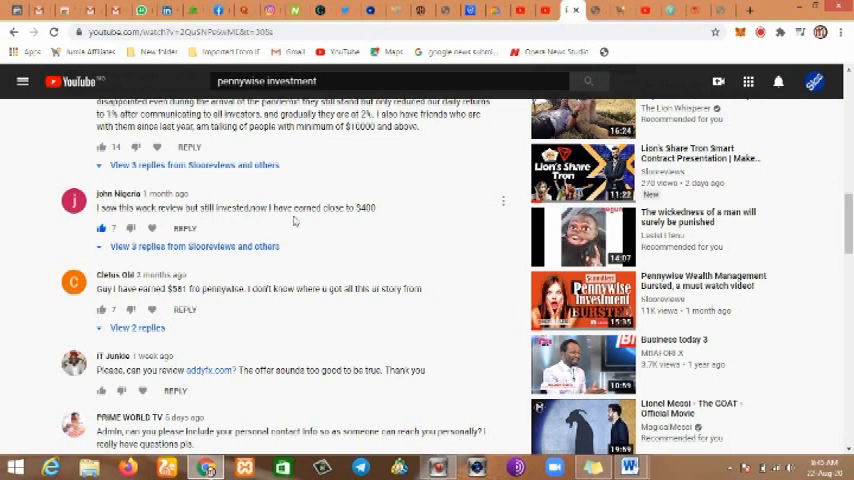
{"action": "mouse_move", "coordinate": [146, 207]}
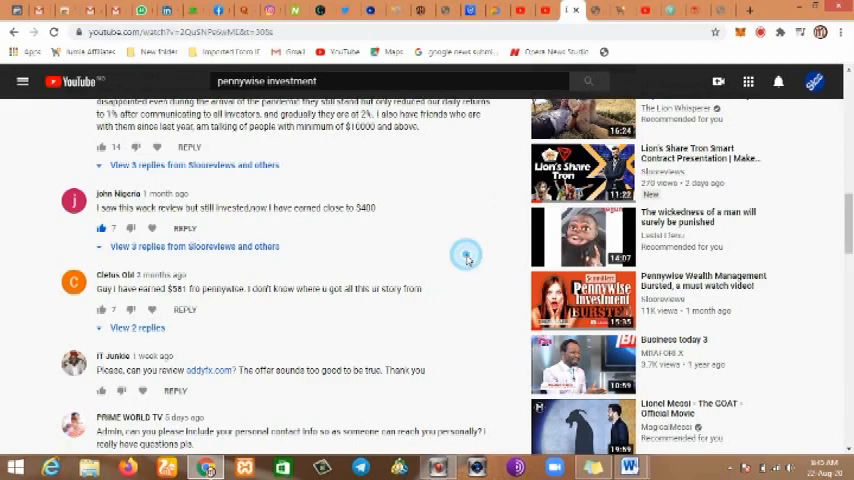
{"action": "scroll", "scroll_direction": "down", "scroll_amount": 3}
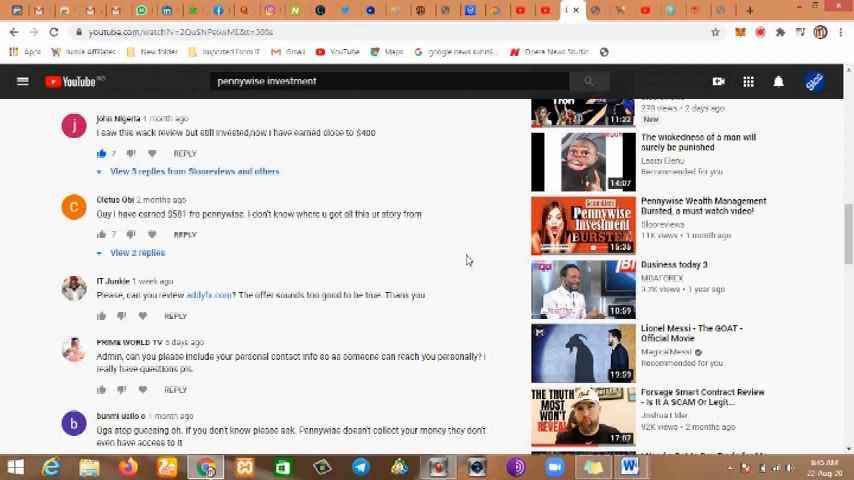
{"action": "mouse_move", "coordinate": [471, 256]}
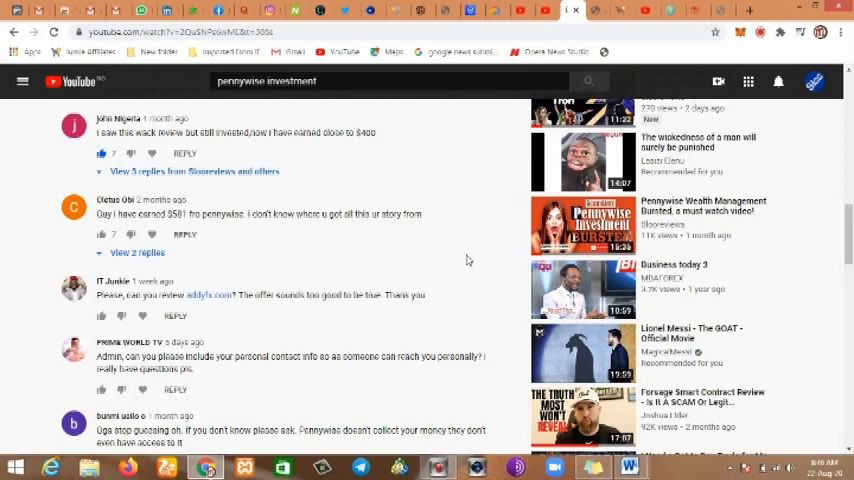
{"action": "mouse_move", "coordinate": [448, 259]}
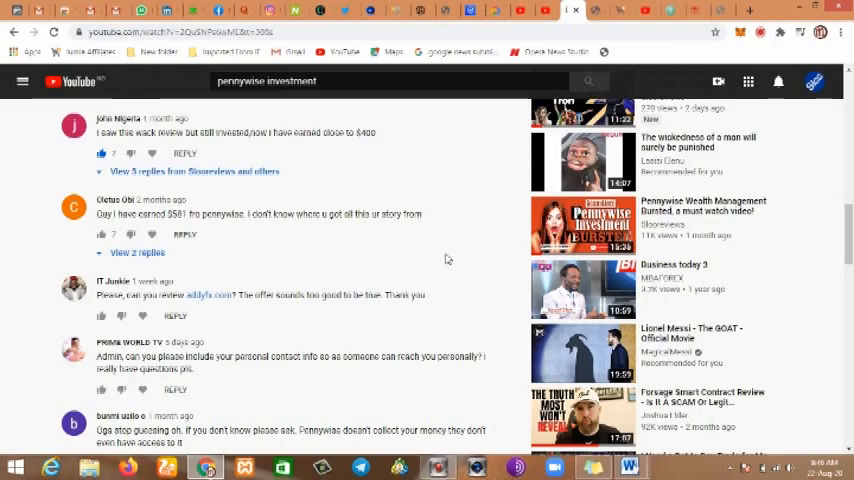
- Scroll on through the skeptical comments calling Pennywise Investment a scam
{"action": "scroll", "scroll_direction": "down", "scroll_amount": 3}
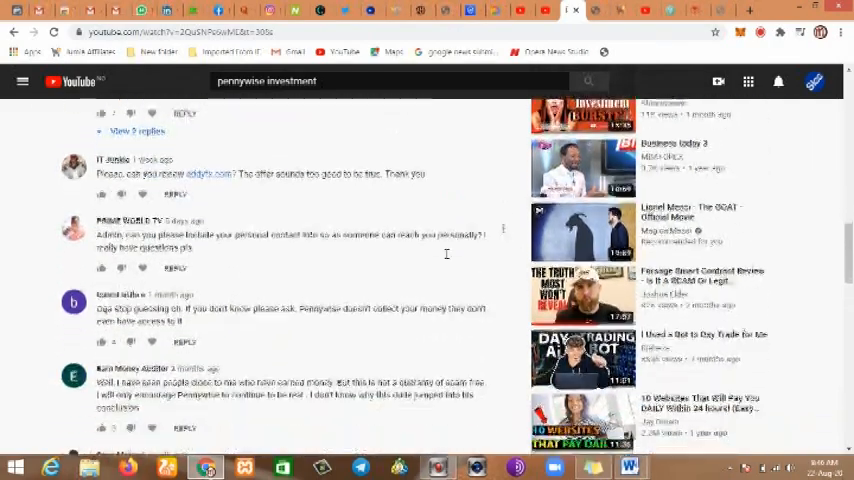
{"action": "scroll", "scroll_direction": "down", "scroll_amount": 3}
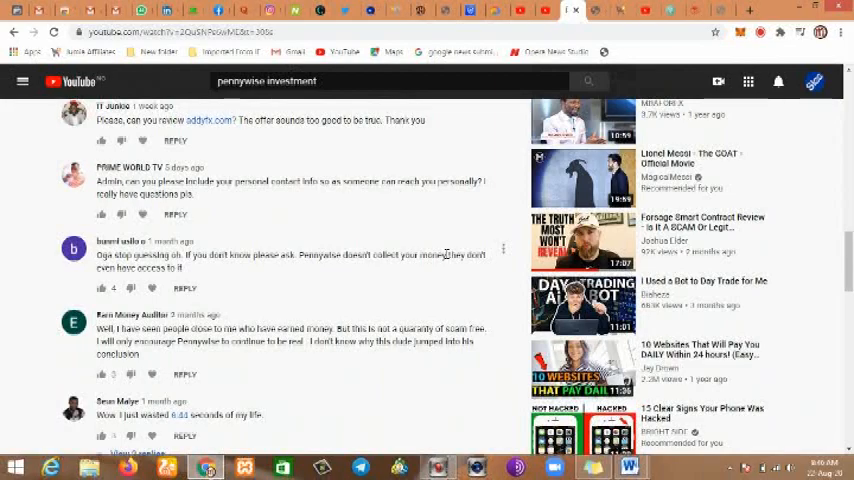
{"action": "scroll", "scroll_direction": "down", "scroll_amount": 3}
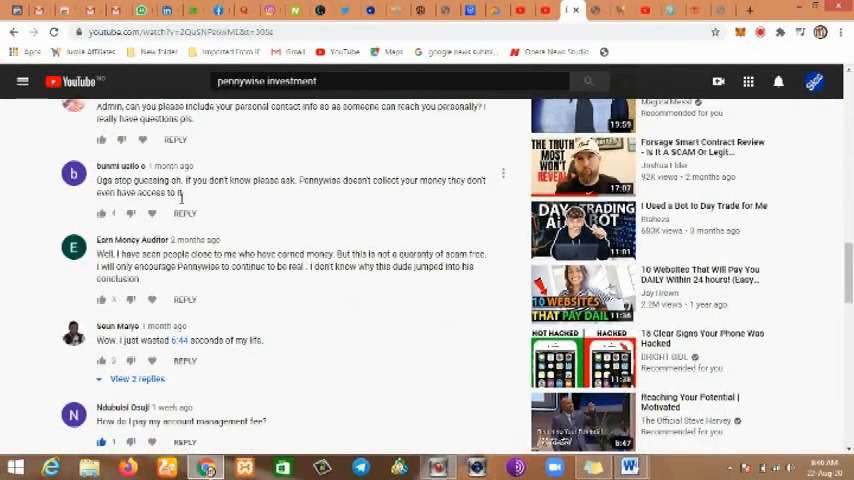
{"action": "mouse_move", "coordinate": [348, 207]}
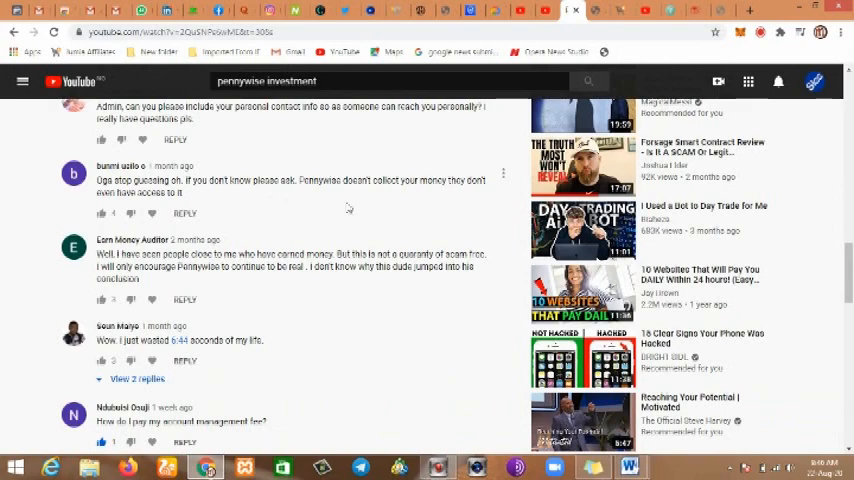
{"action": "mouse_move", "coordinate": [228, 200]}
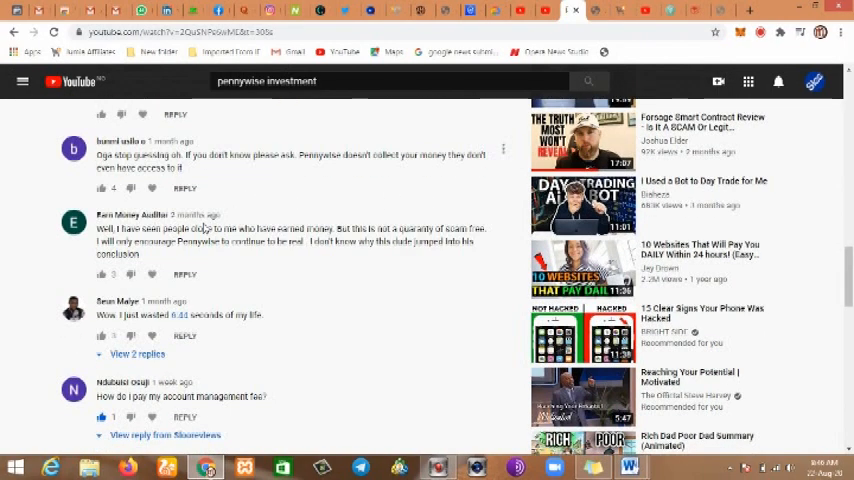
{"action": "scroll", "scroll_direction": "down", "scroll_amount": 3}
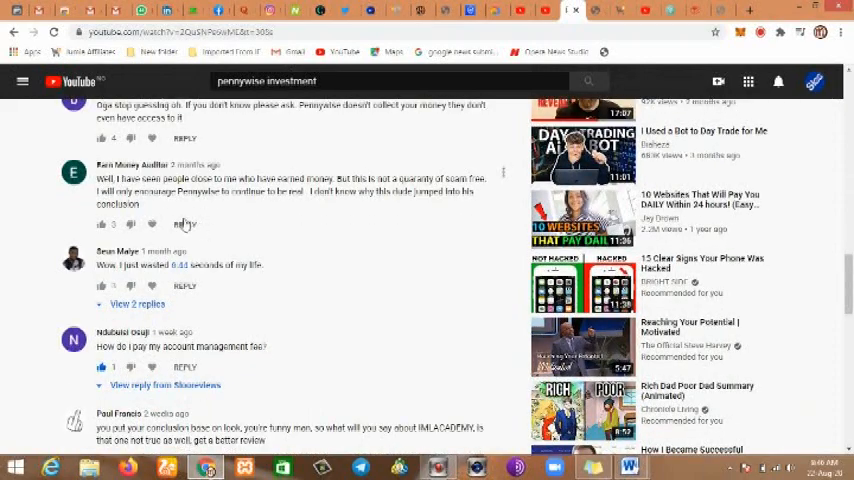
{"action": "mouse_move", "coordinate": [300, 203]}
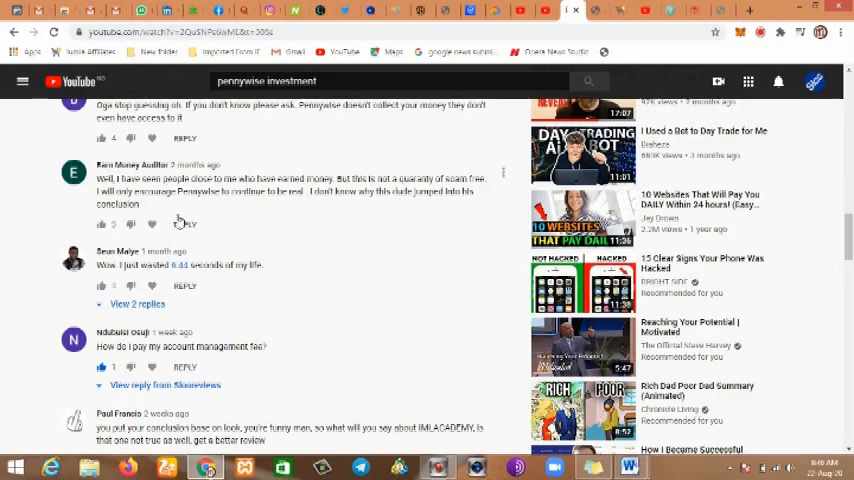
{"action": "scroll", "scroll_direction": "down", "scroll_amount": 3}
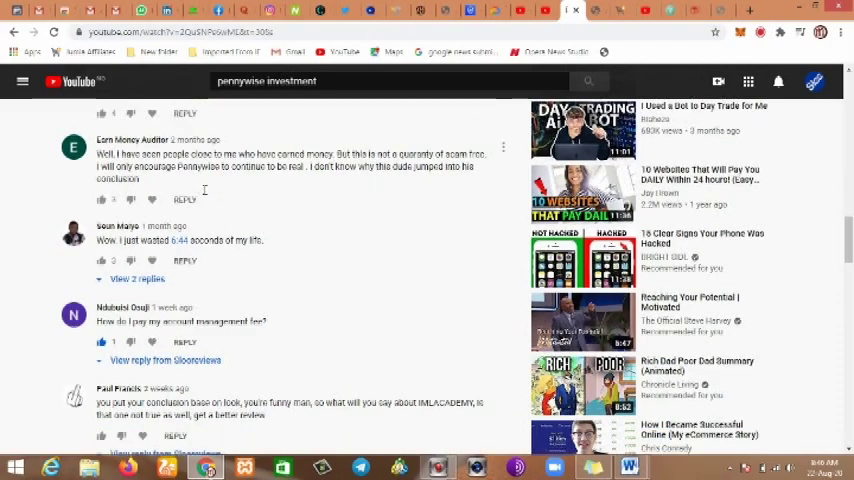
{"action": "scroll", "scroll_direction": "down", "scroll_amount": 3}
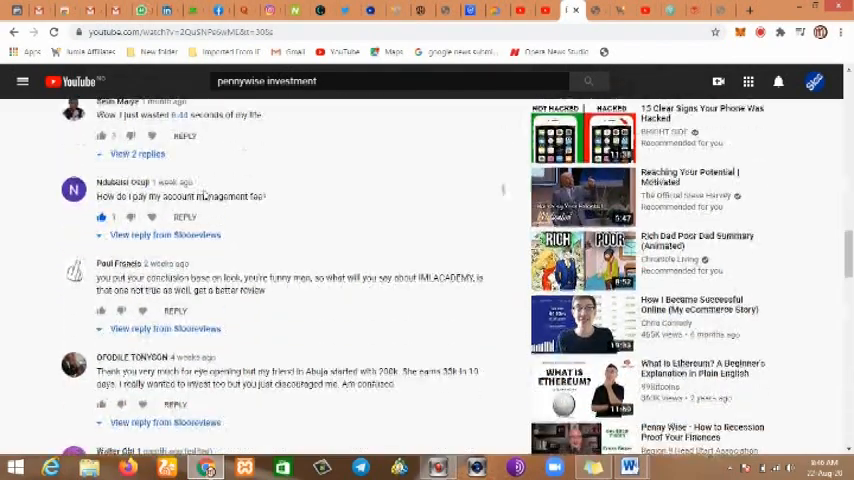
{"action": "scroll", "scroll_direction": "down", "scroll_amount": 3}
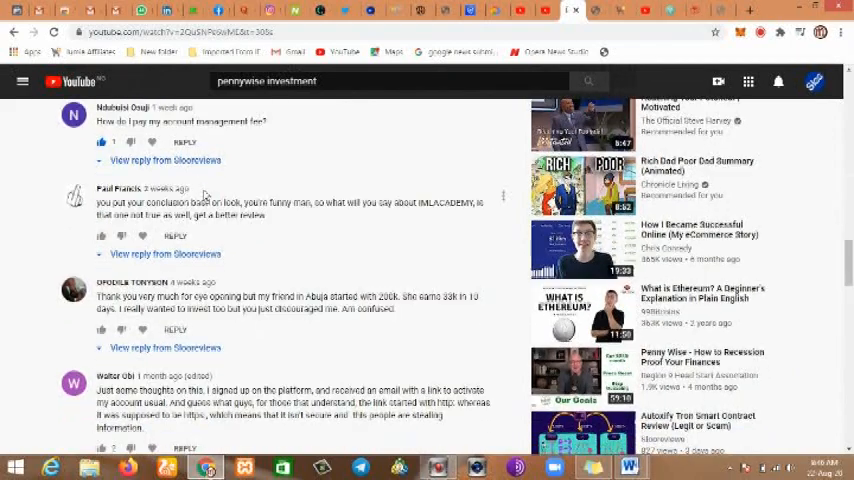
{"action": "scroll", "scroll_direction": "down", "scroll_amount": 3}
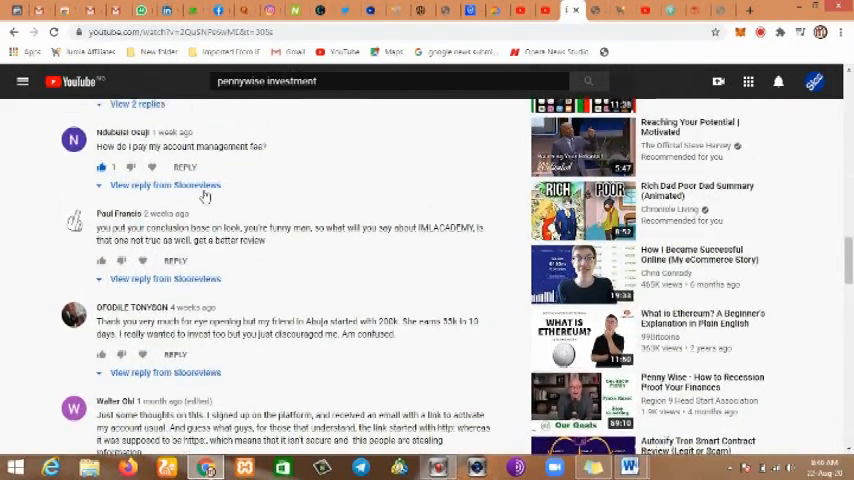
{"action": "scroll", "scroll_direction": "down", "scroll_amount": 3}
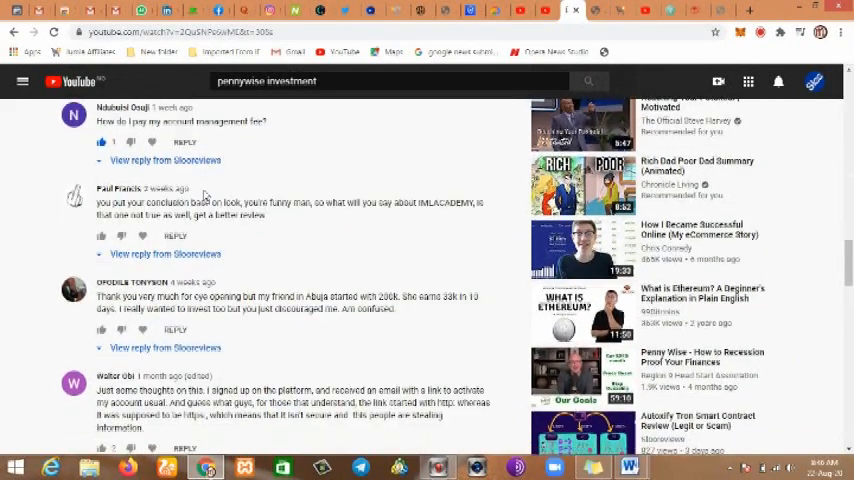
{"action": "scroll", "scroll_direction": "down", "scroll_amount": 3}
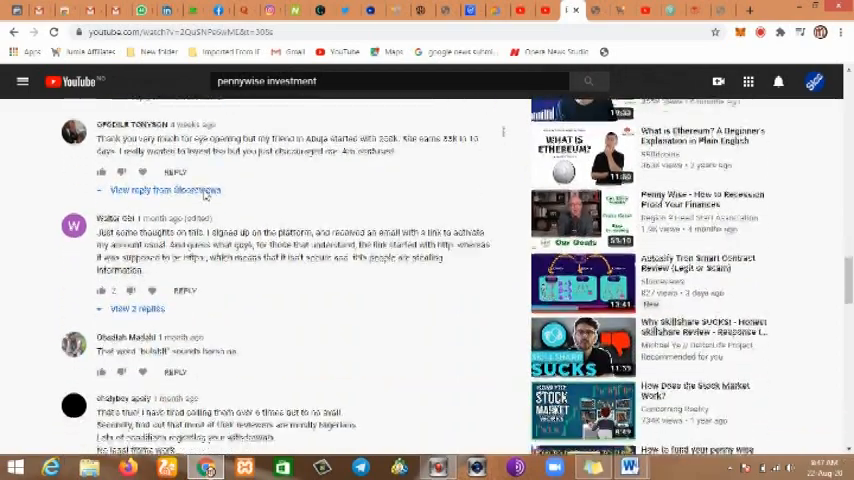
{"action": "scroll", "scroll_direction": "down", "scroll_amount": 3}
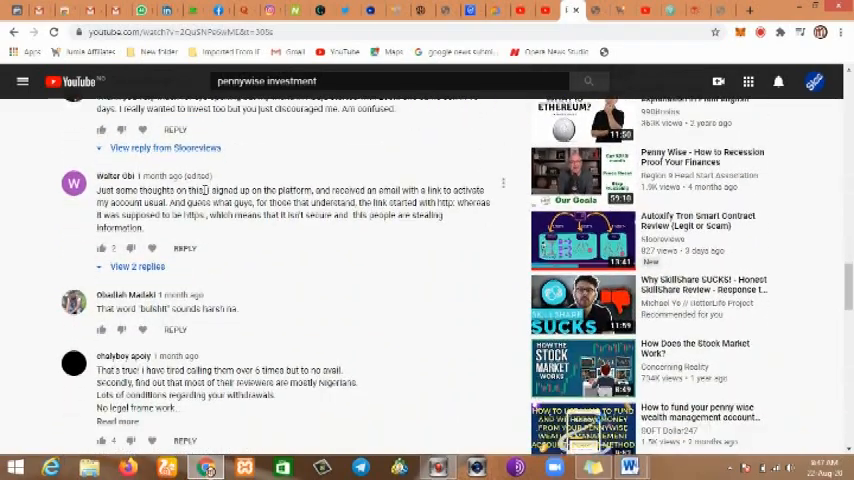
{"action": "scroll", "scroll_direction": "down", "scroll_amount": 3}
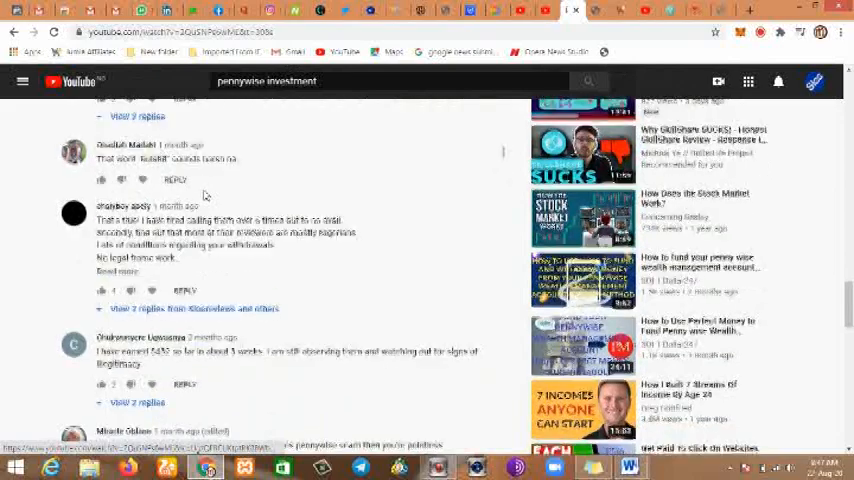
{"action": "scroll", "scroll_direction": "down", "scroll_amount": 3}
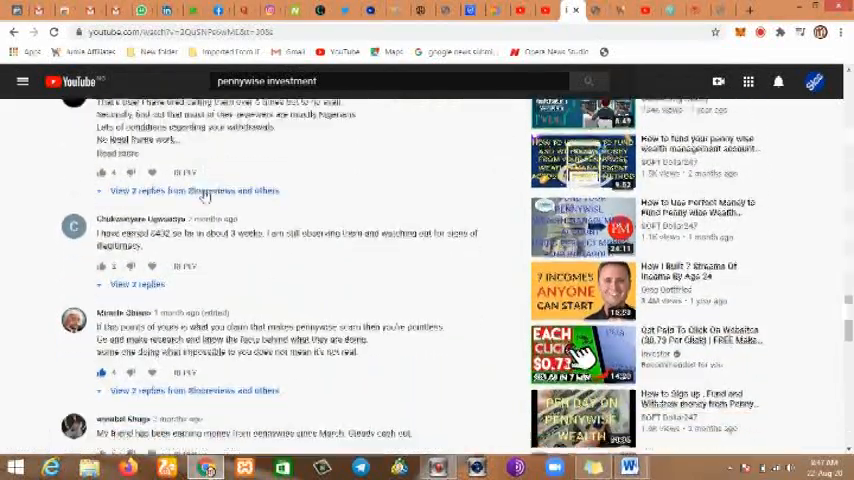
{"action": "scroll", "scroll_direction": "down", "scroll_amount": 3}
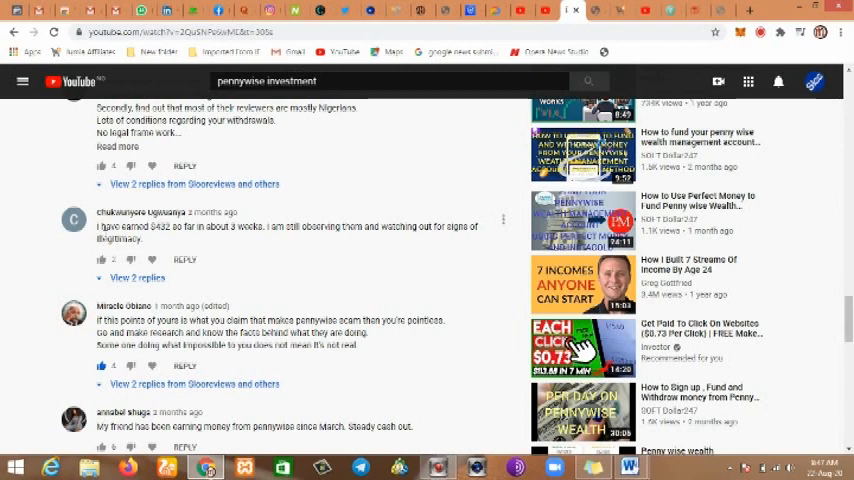
{"action": "mouse_move", "coordinate": [243, 244]}
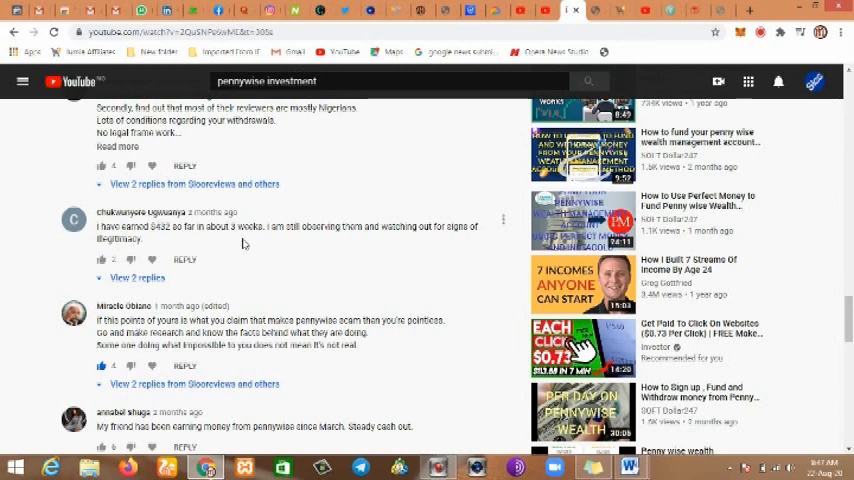
{"action": "mouse_move", "coordinate": [331, 283]}
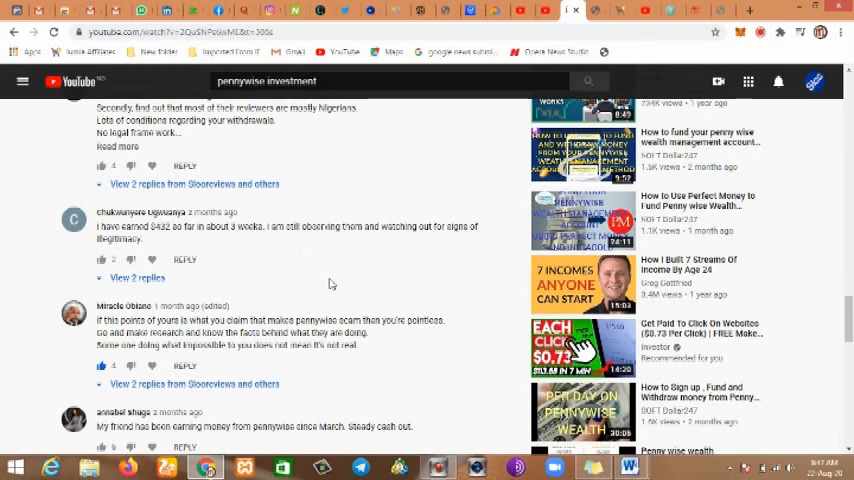
- Reach the final comments and the recommended money-making and investing videos below them
{"action": "scroll", "scroll_direction": "down", "scroll_amount": 3}
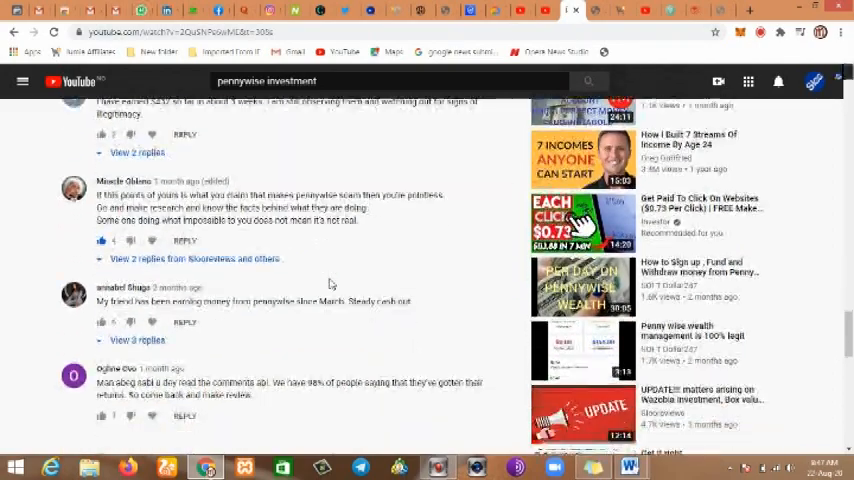
{"action": "scroll", "scroll_direction": "down", "scroll_amount": 3}
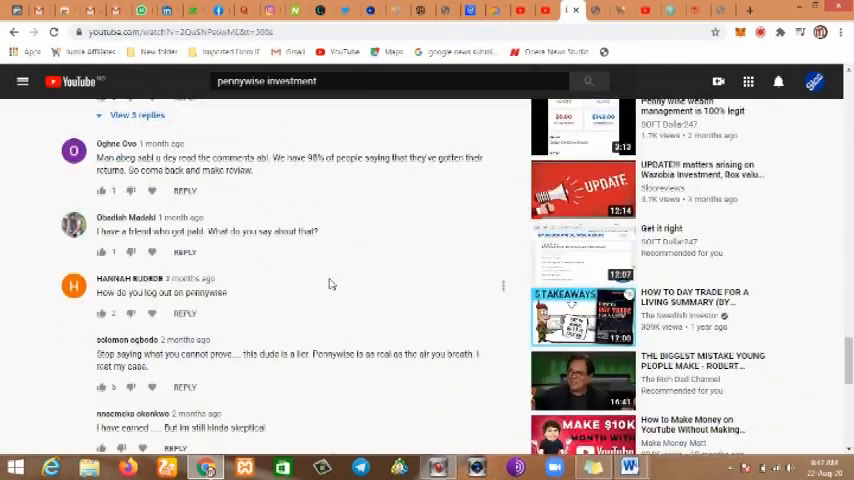
{"action": "scroll", "scroll_direction": "down", "scroll_amount": 3}
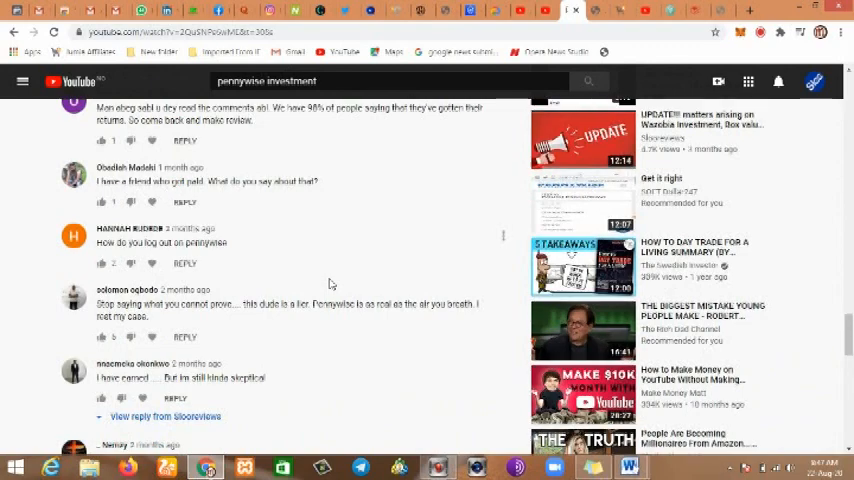
{"action": "scroll", "scroll_direction": "down", "scroll_amount": 3}
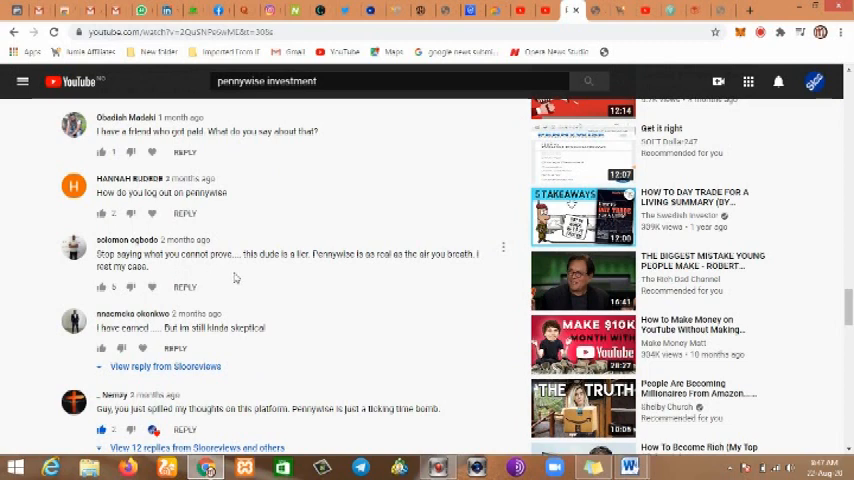
{"action": "mouse_move", "coordinate": [357, 270]}
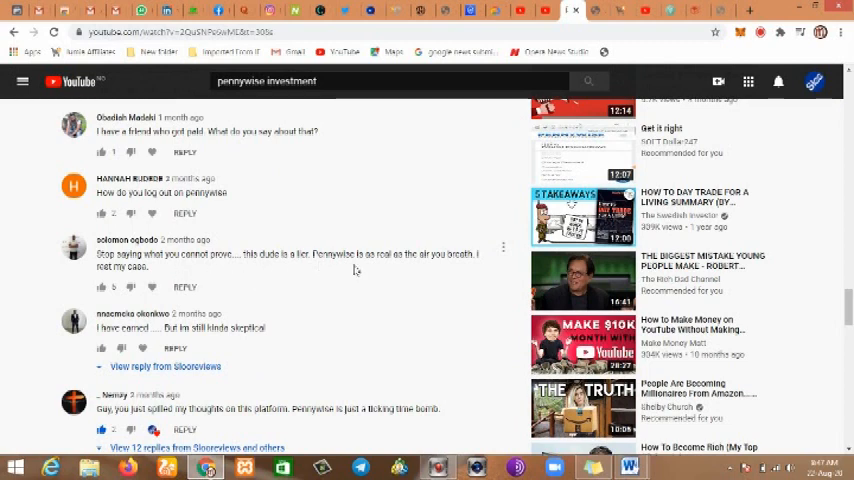
{"action": "mouse_move", "coordinate": [474, 269]}
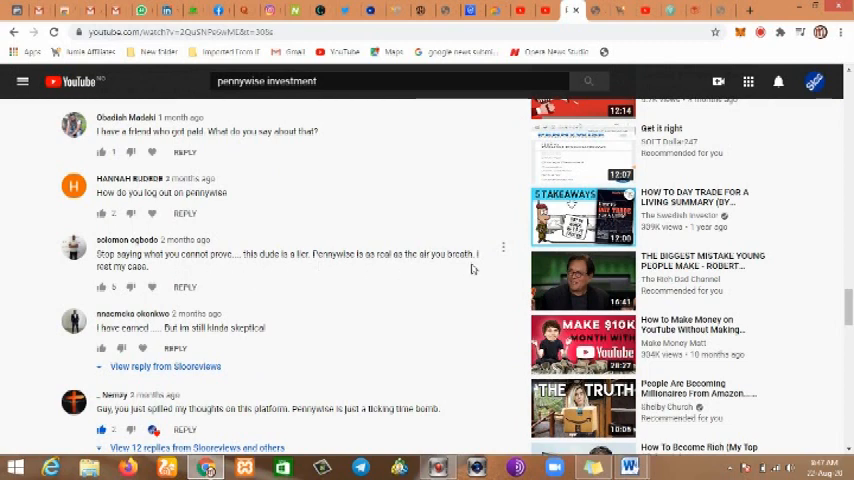
{"action": "scroll", "scroll_direction": "down", "scroll_amount": 3}
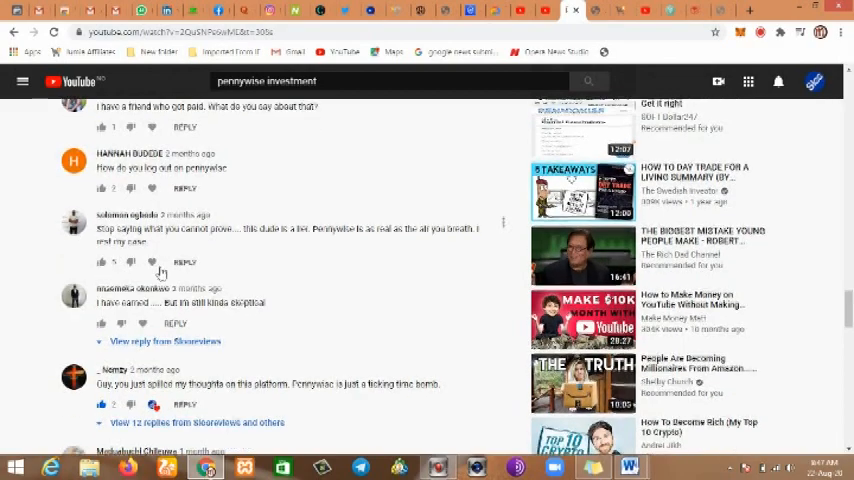
{"action": "scroll", "scroll_direction": "down", "scroll_amount": 3}
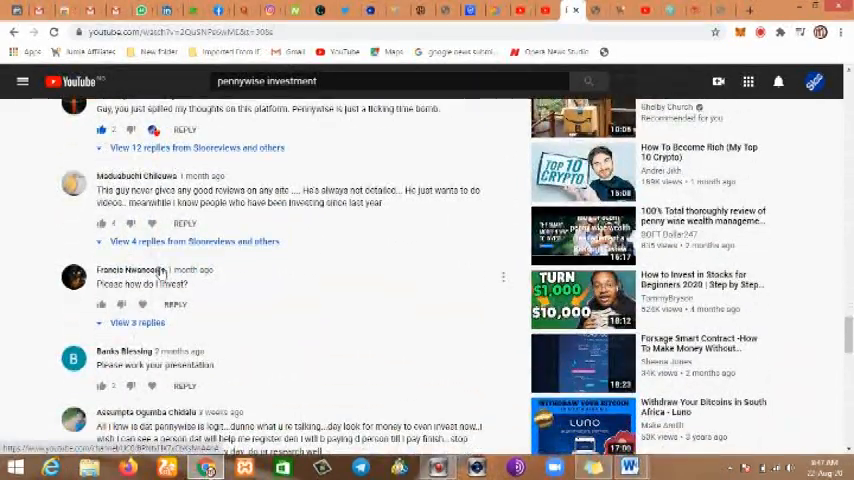
{"action": "scroll", "scroll_direction": "down", "scroll_amount": 3}
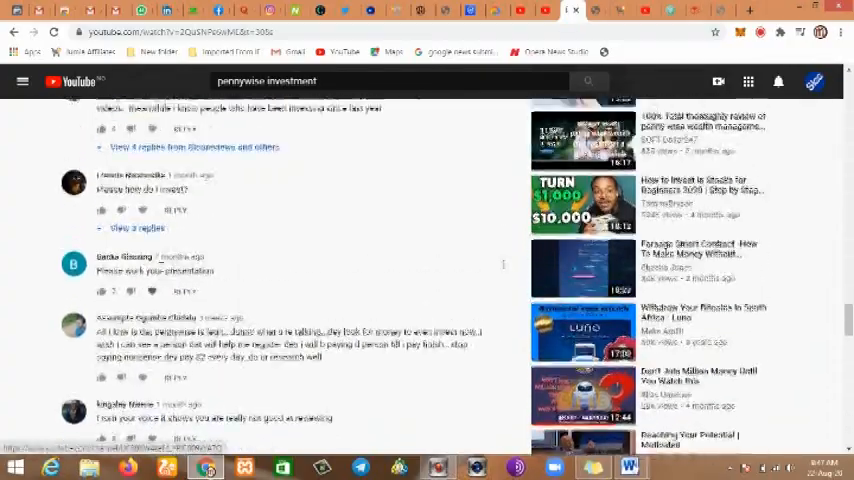
{"action": "scroll", "scroll_direction": "up", "scroll_amount": 3}
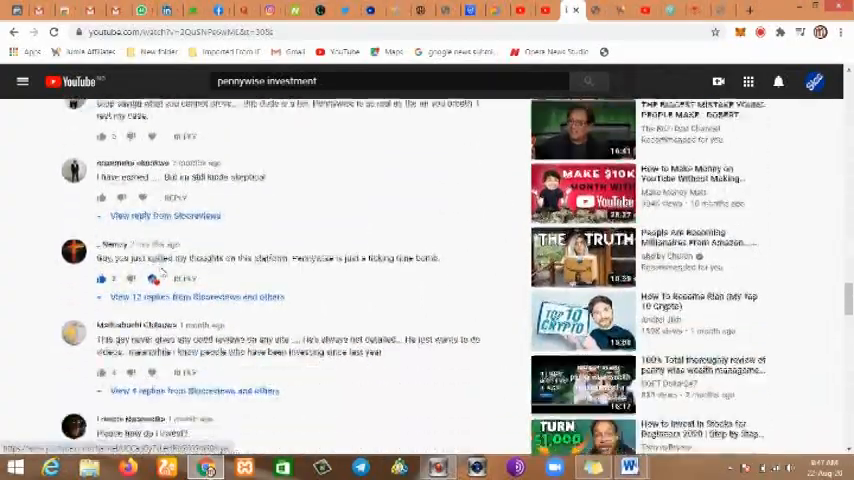
{"action": "scroll", "scroll_direction": "up", "scroll_amount": 3}
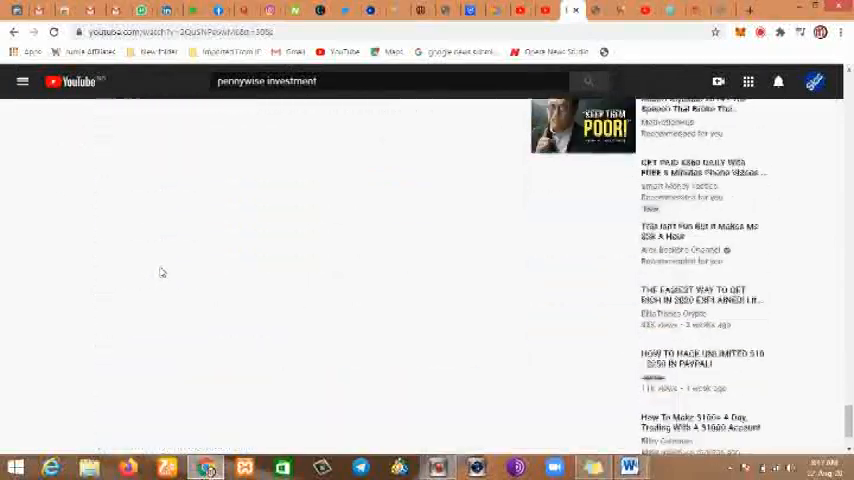
{"action": "scroll", "scroll_direction": "down", "scroll_amount": 3}
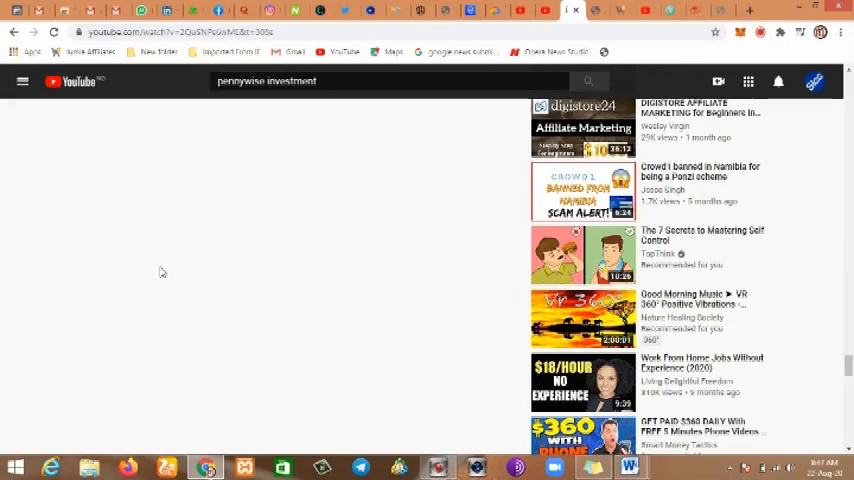
{"action": "scroll", "scroll_direction": "down", "scroll_amount": 3}
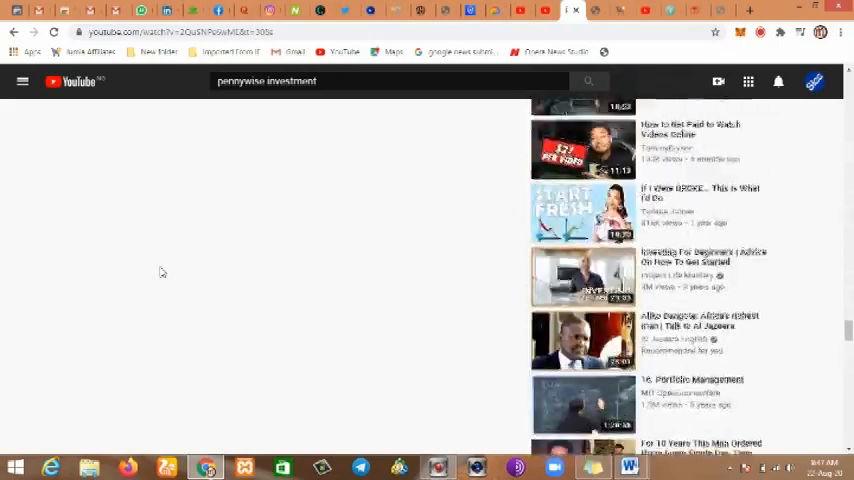
{"action": "scroll", "scroll_direction": "down", "scroll_amount": 3}
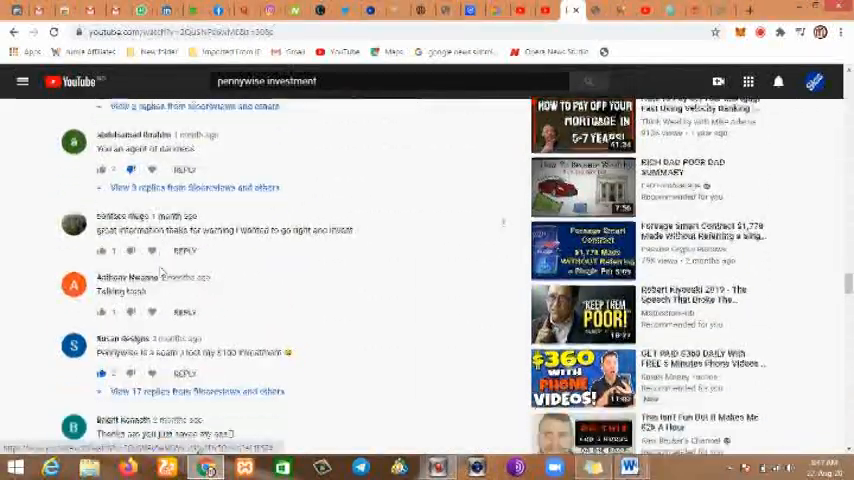
{"action": "scroll", "scroll_direction": "down", "scroll_amount": 3}
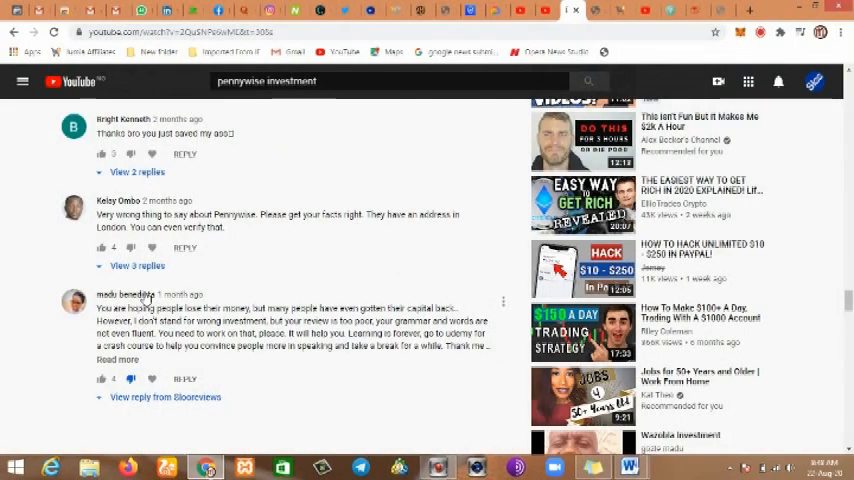
{"action": "mouse_move", "coordinate": [262, 378]}
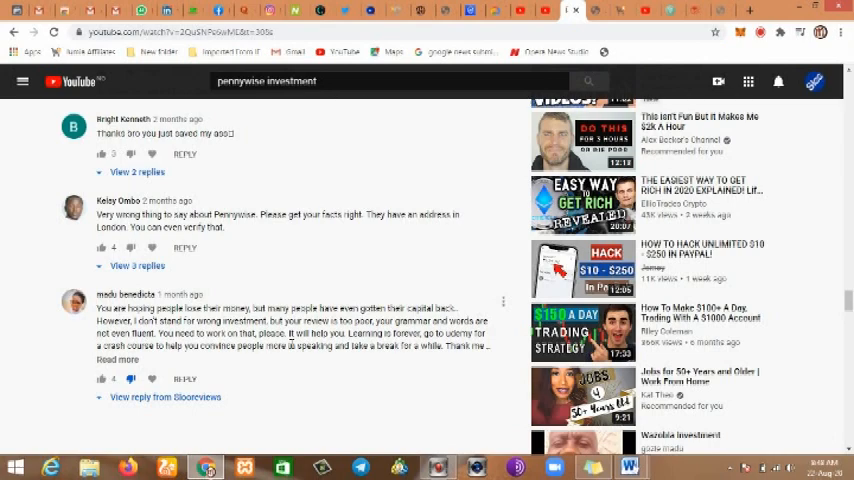
{"action": "scroll", "scroll_direction": "down", "scroll_amount": 3}
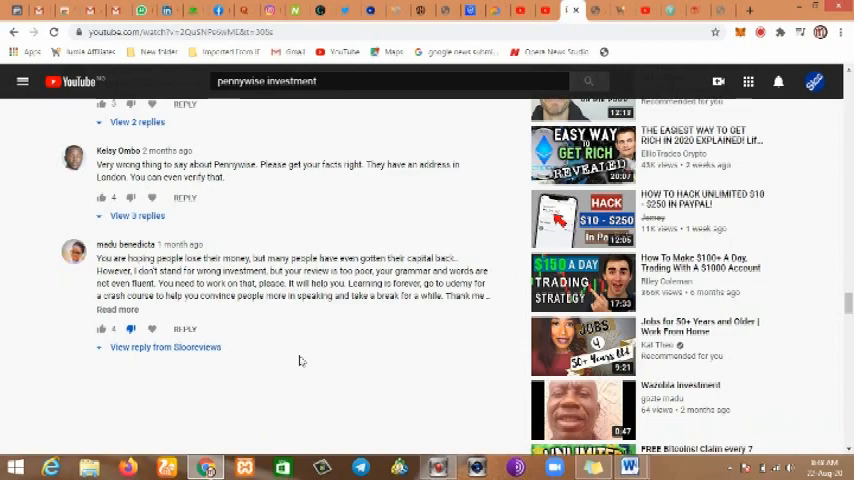
{"action": "scroll", "scroll_direction": "down", "scroll_amount": 3}
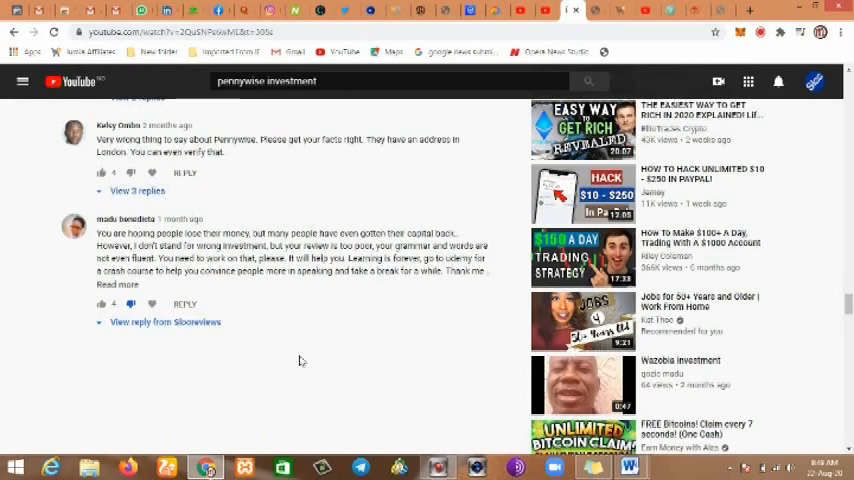
{"action": "scroll", "scroll_direction": "down", "scroll_amount": 3}
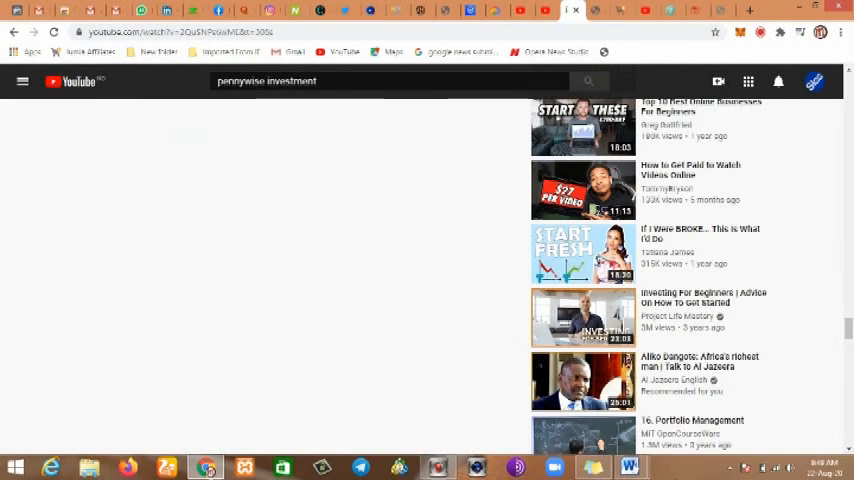
{"action": "mouse_move", "coordinate": [629, 466]}
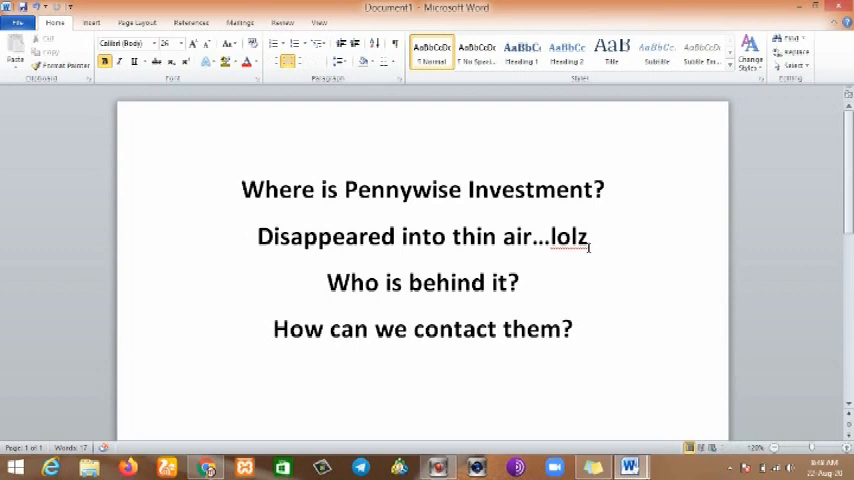
- Review the Word page of bold questions about who runs Pennywise Investment, then return to YouTube
{"action": "left_click", "coordinate": [573, 329]}
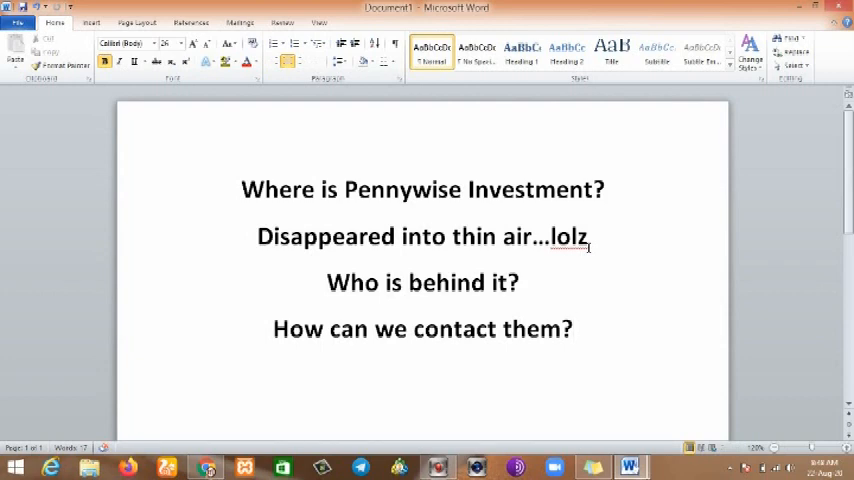
{"action": "left_click", "coordinate": [573, 329]}
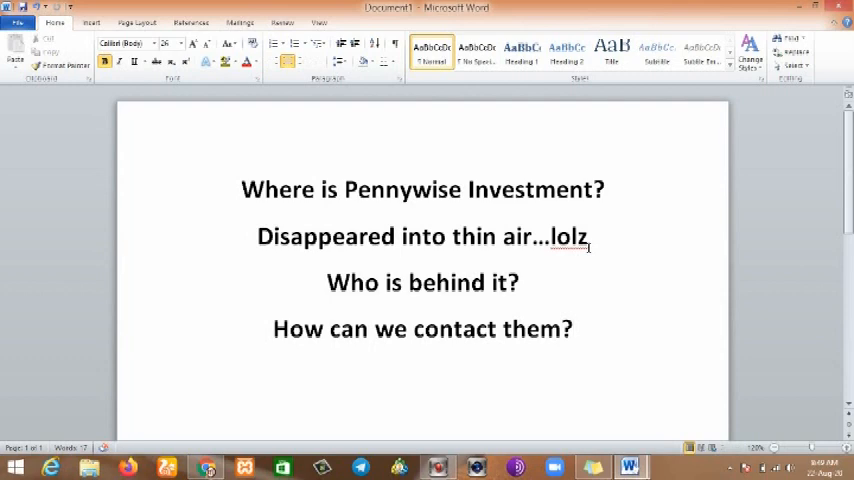
{"action": "left_click", "coordinate": [573, 329]}
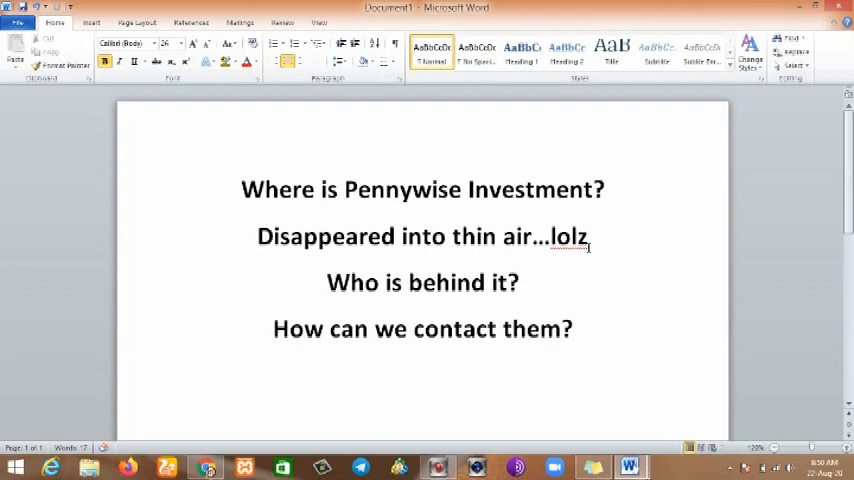
{"action": "left_click", "coordinate": [574, 329]}
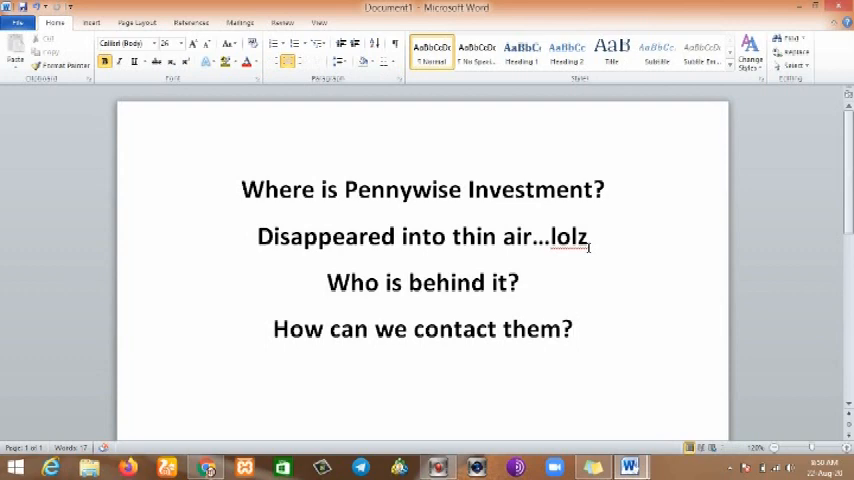
{"action": "left_click", "coordinate": [573, 329]}
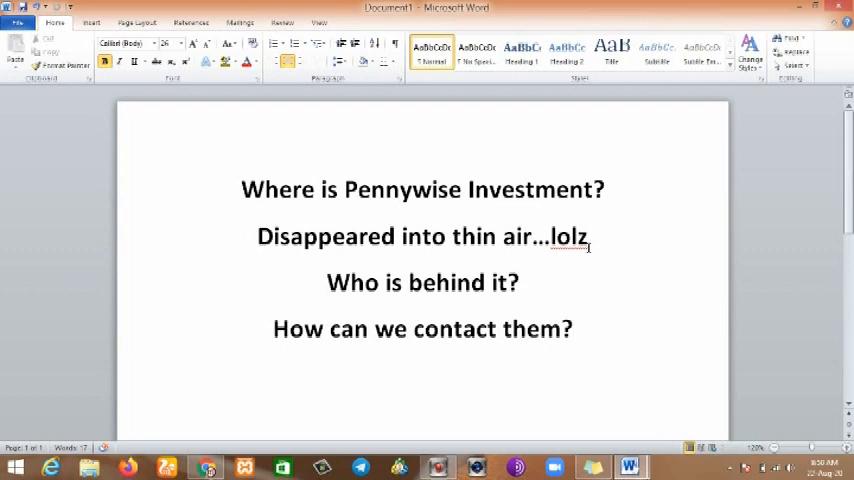
{"action": "left_click", "coordinate": [573, 329]}
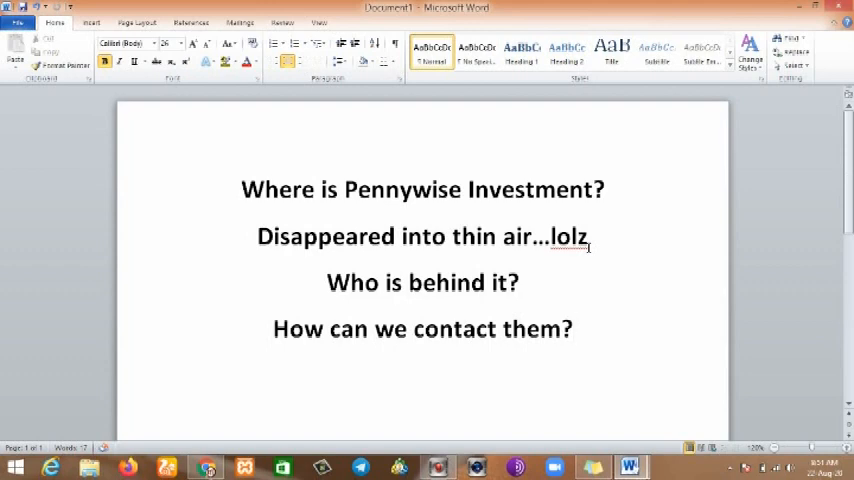
{"action": "left_click", "coordinate": [573, 329]}
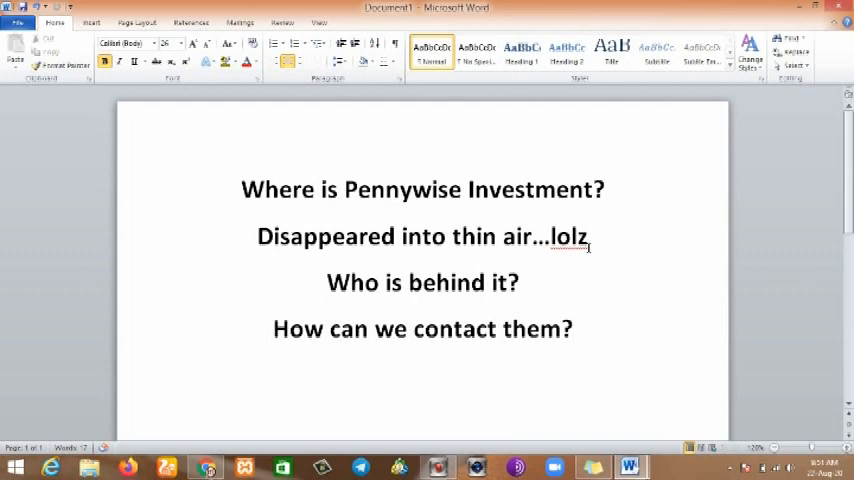
{"action": "left_click", "coordinate": [573, 329]}
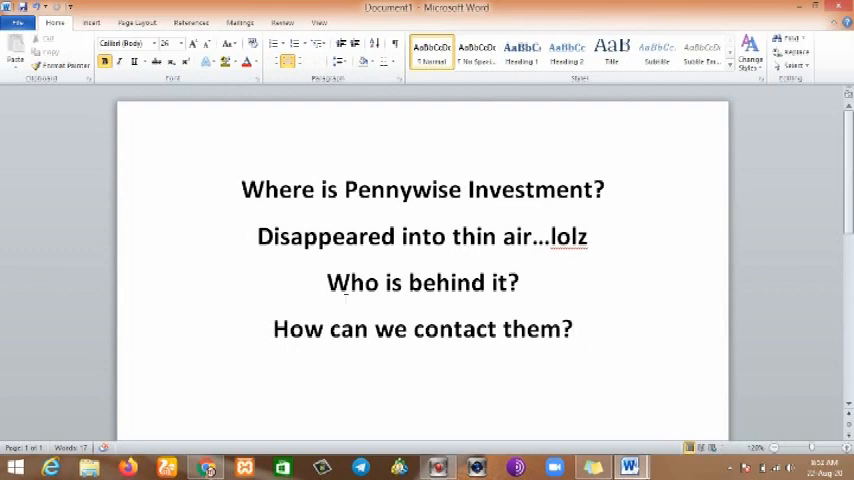
{"action": "left_click", "coordinate": [205, 467]}
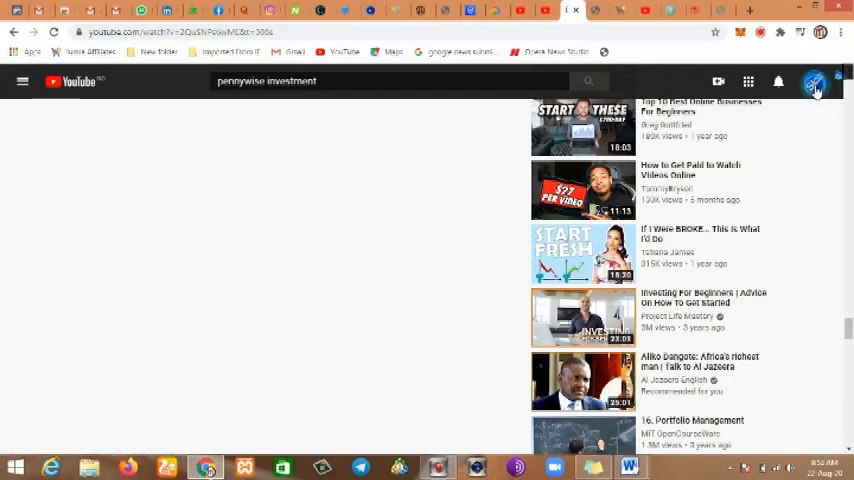
- Open the Slooreviews channel via the account menu and browse its featured video and uploads
{"action": "left_click", "coordinate": [815, 82]}
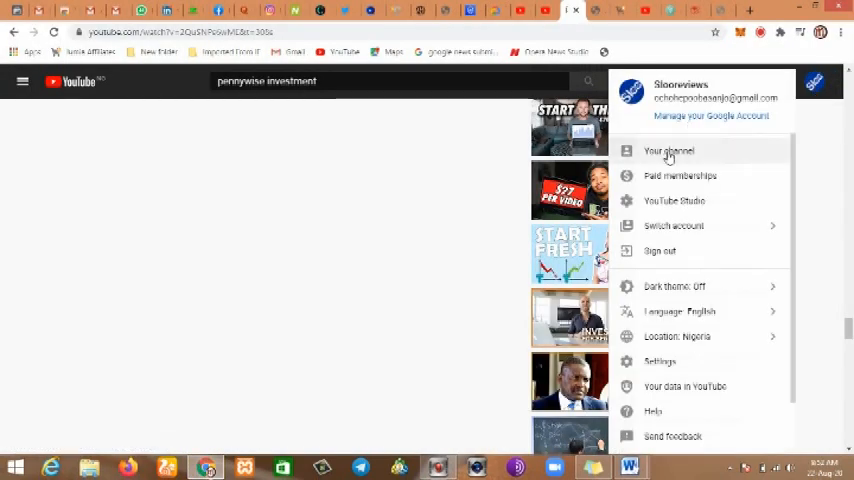
{"action": "left_click", "coordinate": [668, 151]}
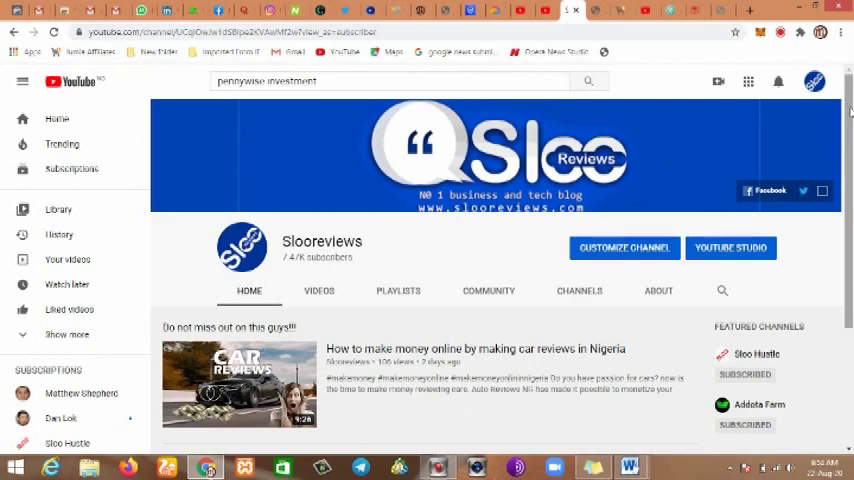
{"action": "scroll", "scroll_direction": "down", "scroll_amount": 3}
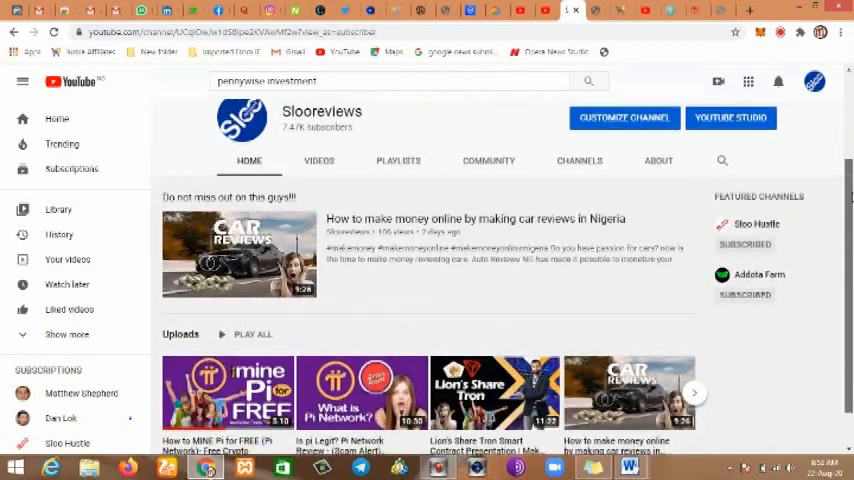
{"action": "scroll", "scroll_direction": "down", "scroll_amount": 3}
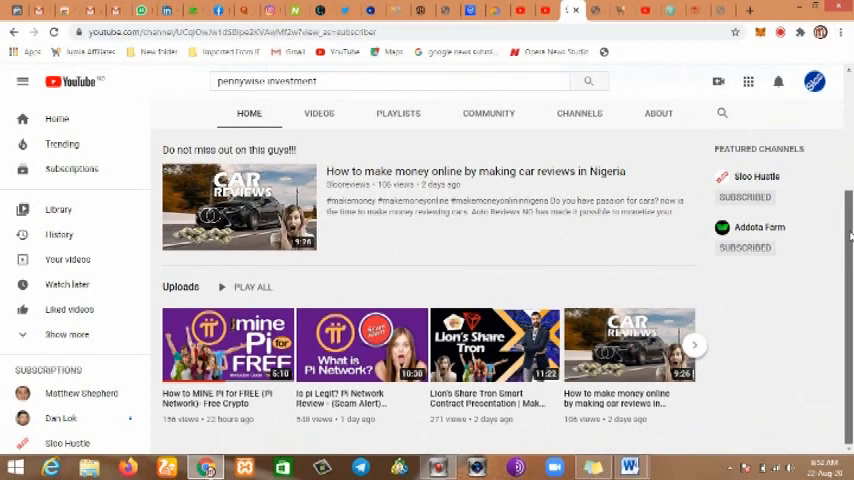
{"action": "scroll", "scroll_direction": "up", "scroll_amount": 3}
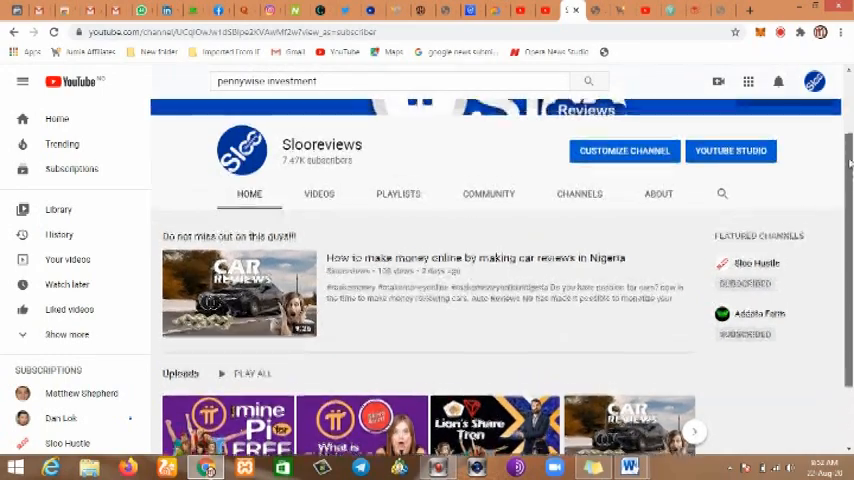